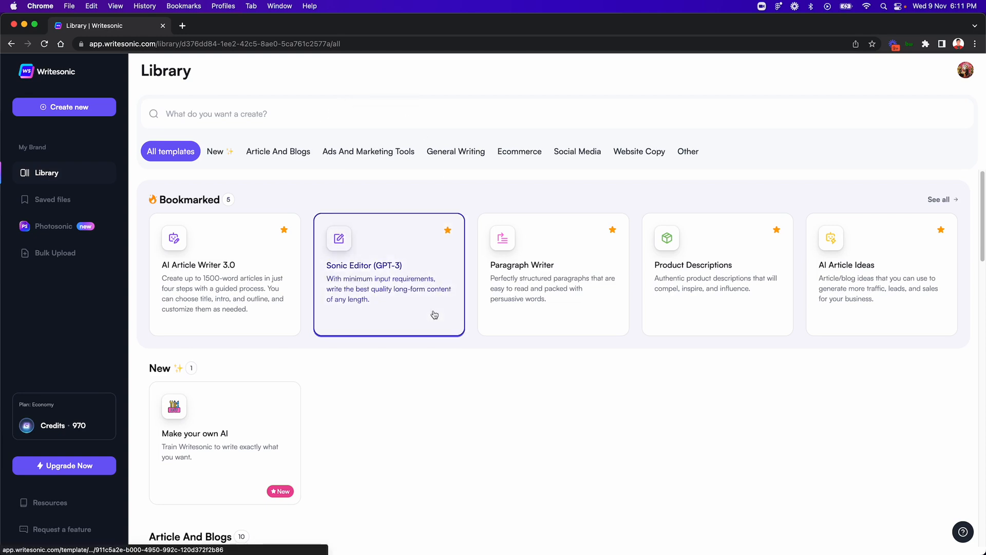
pyautogui.moveTo(301, 197)
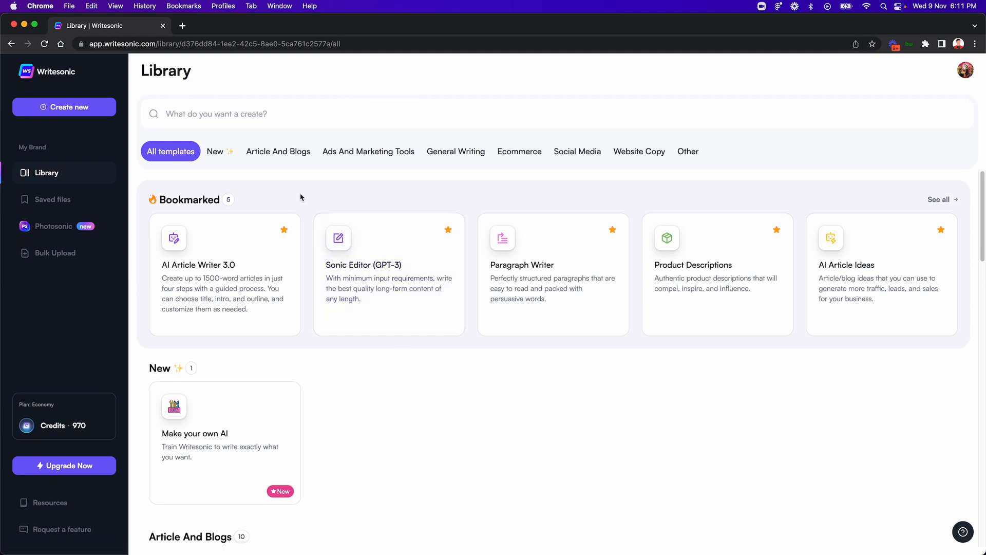
# Step: Filter the template library with the search word 'sonic'
pyautogui.write('s')
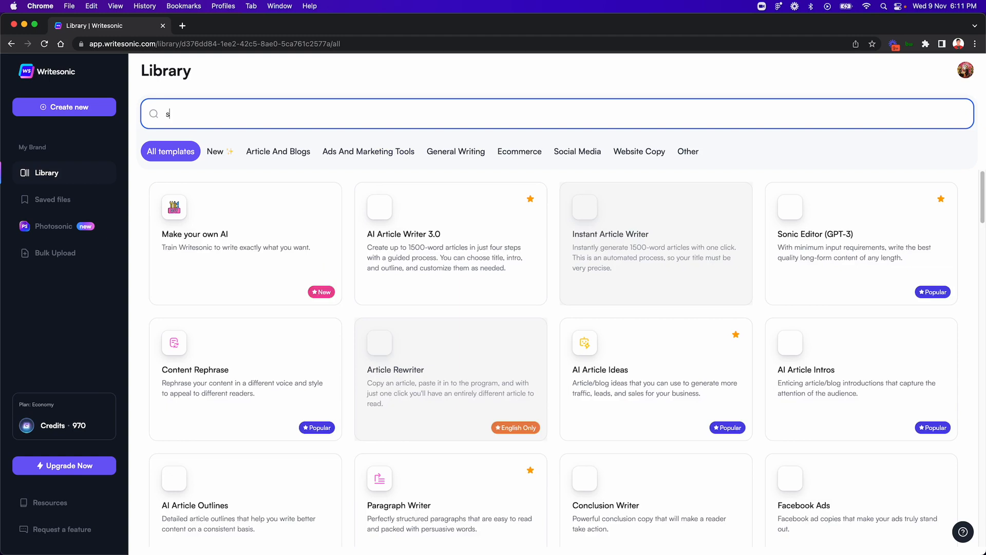
pyautogui.write('onic')
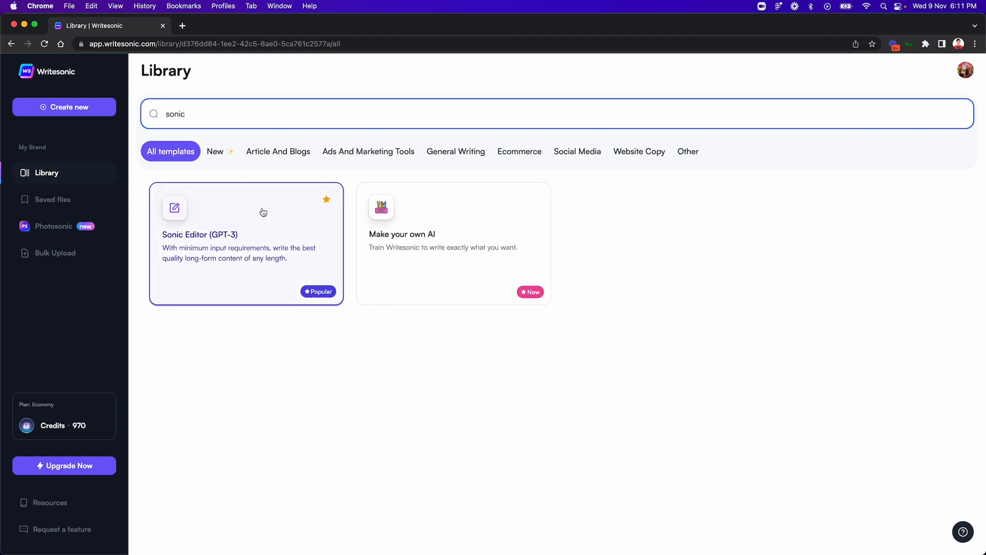
pyautogui.moveTo(290, 245)
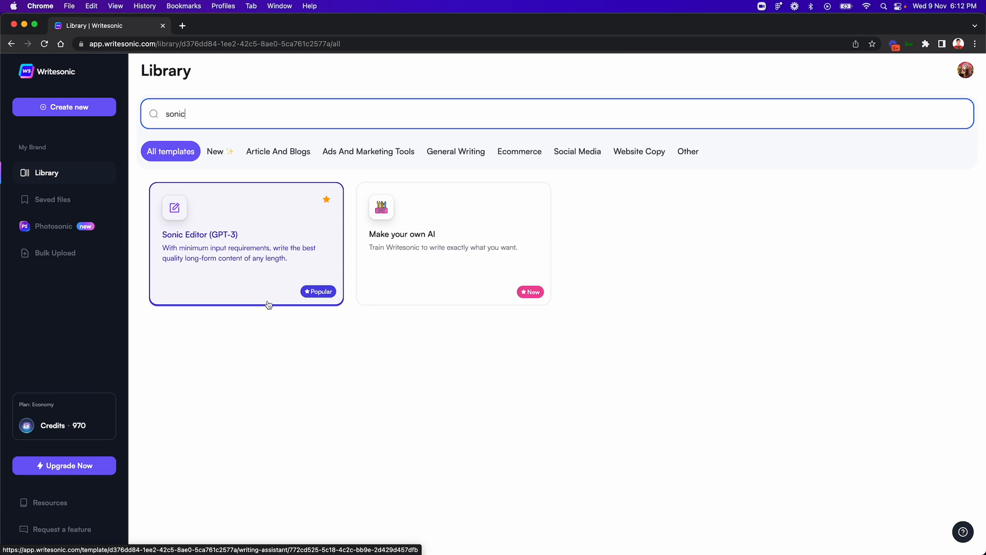
pyautogui.moveTo(295, 331)
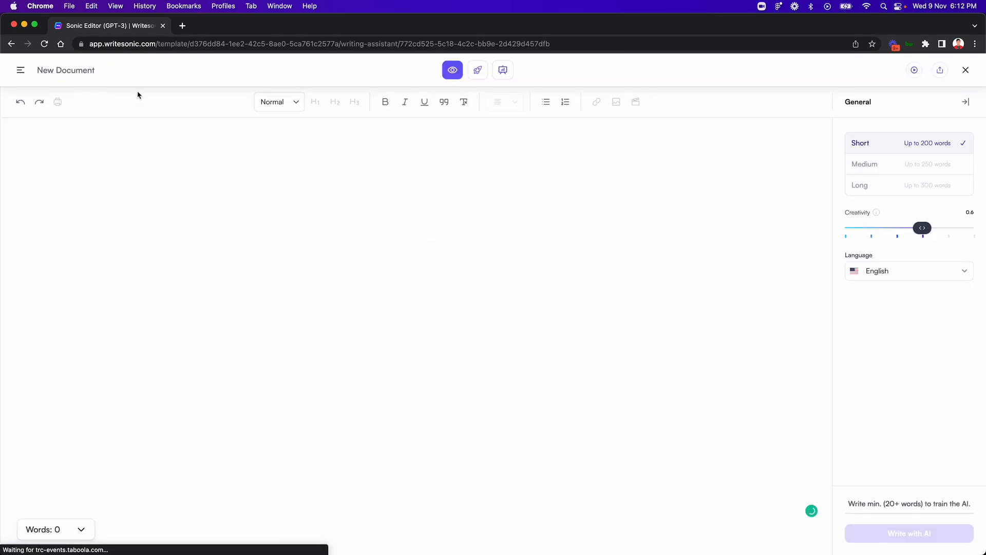
pyautogui.moveTo(387, 378)
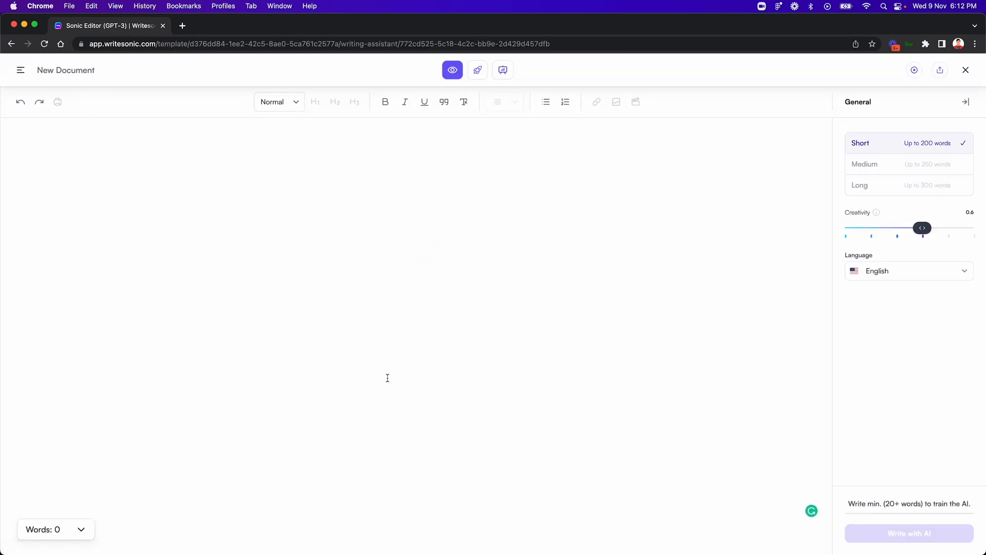
pyautogui.moveTo(382, 260)
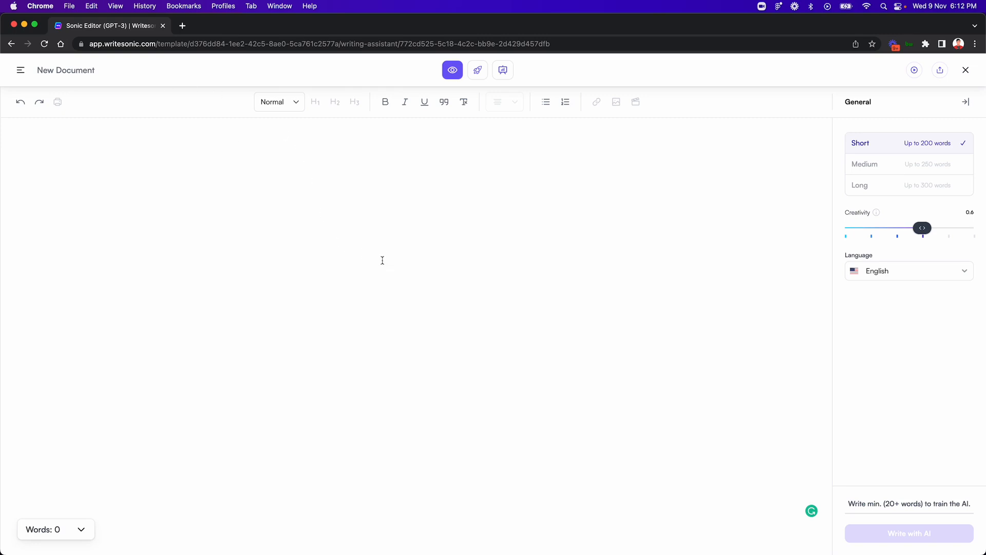
pyautogui.moveTo(475, 117)
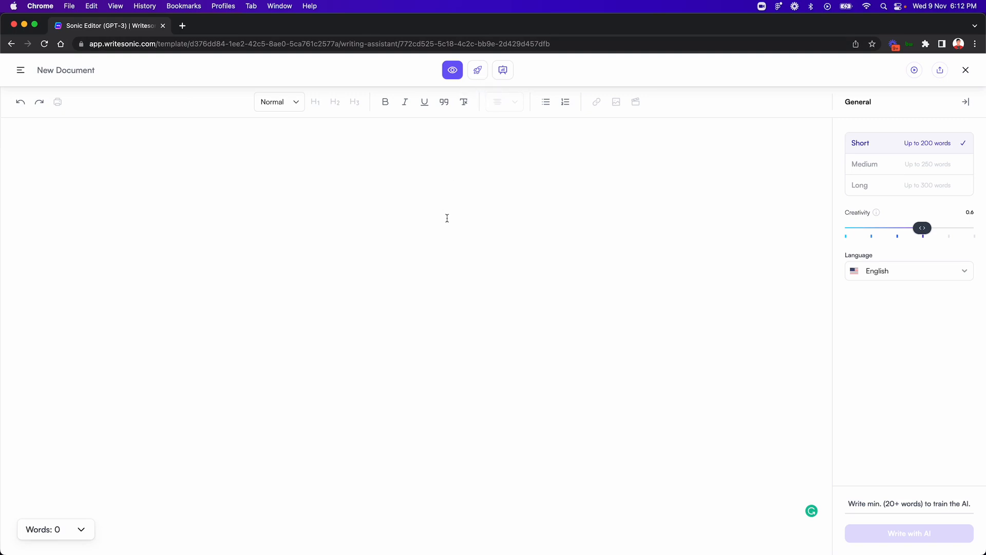
pyautogui.moveTo(478, 70)
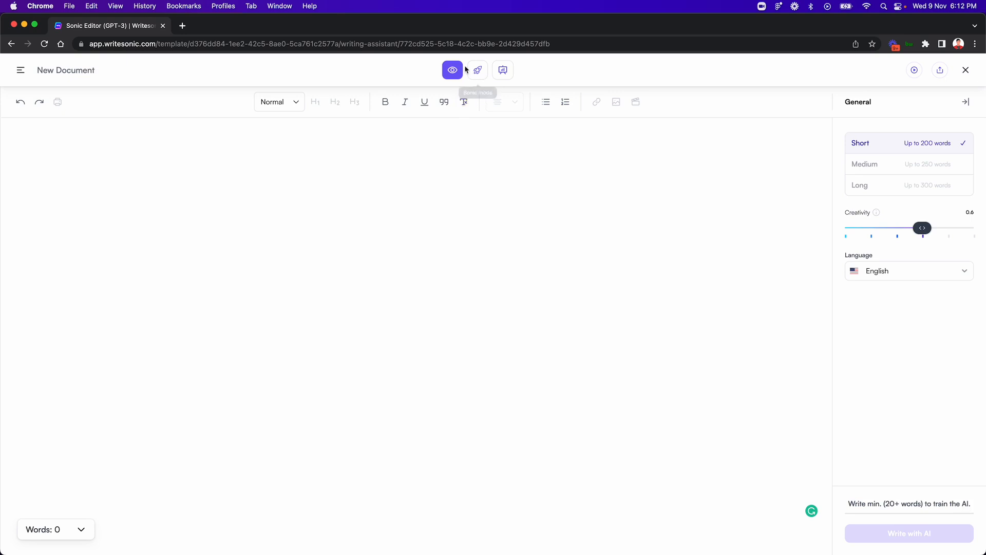
# Step: Switch to Power mode so the AI template sidebar sits beside the empty document
pyautogui.click(477, 70)
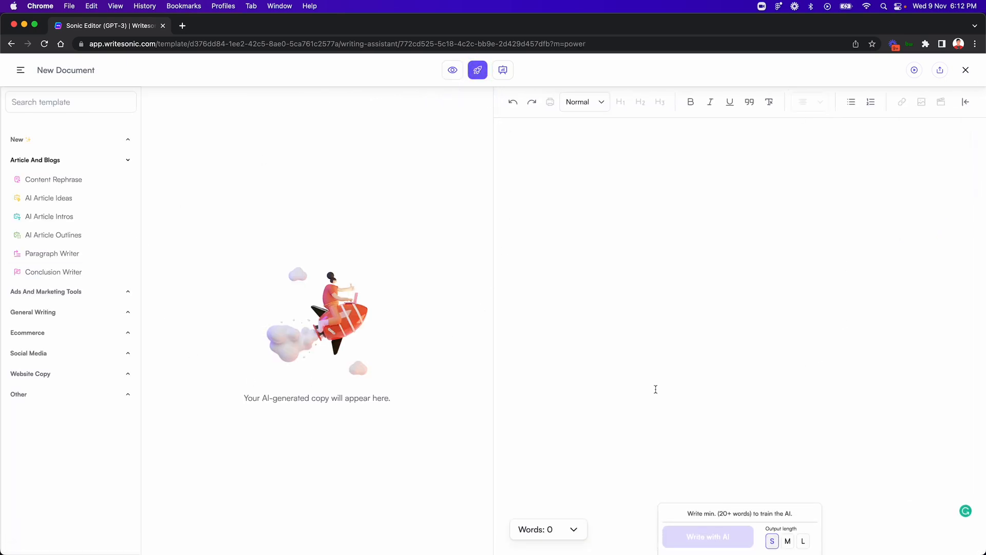
pyautogui.moveTo(455, 195)
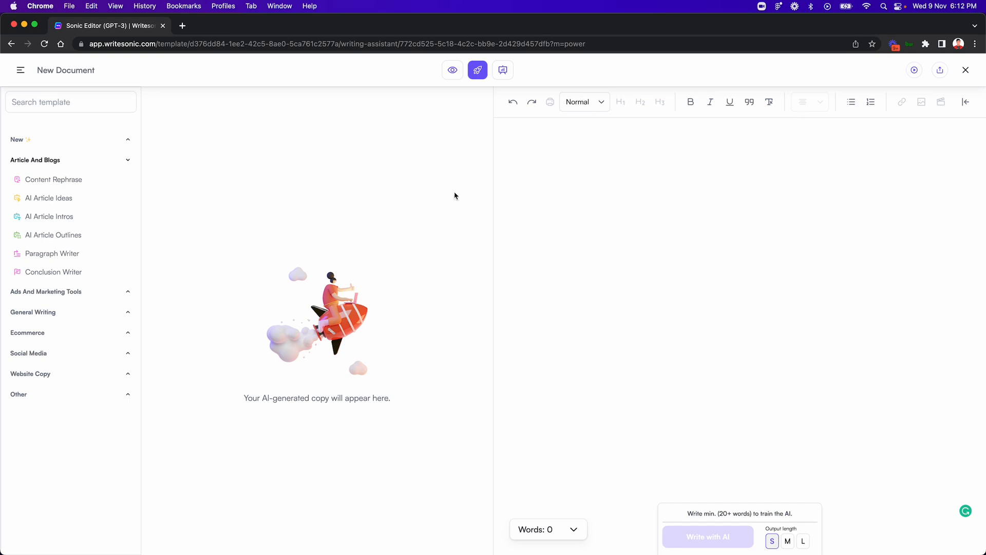
pyautogui.moveTo(599, 223)
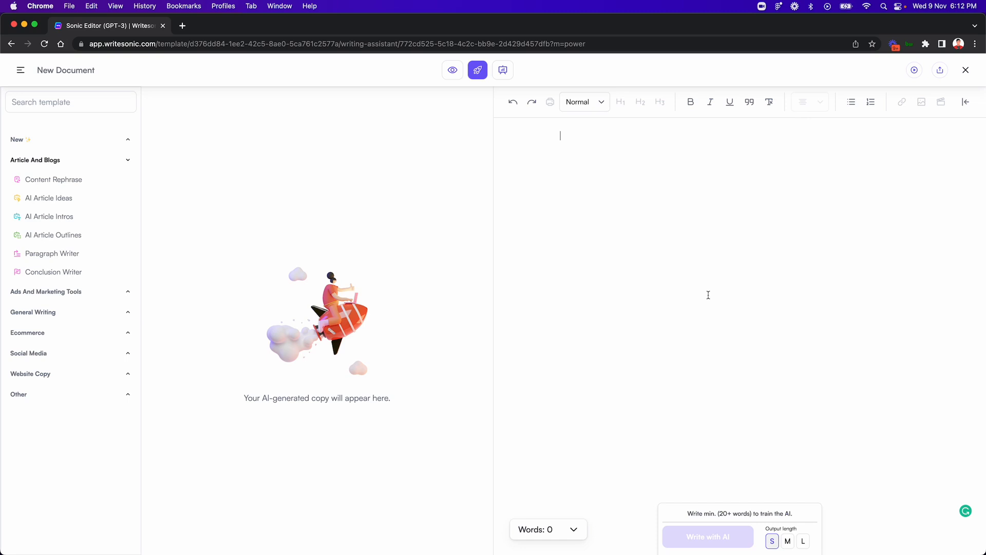
pyautogui.moveTo(375, 262)
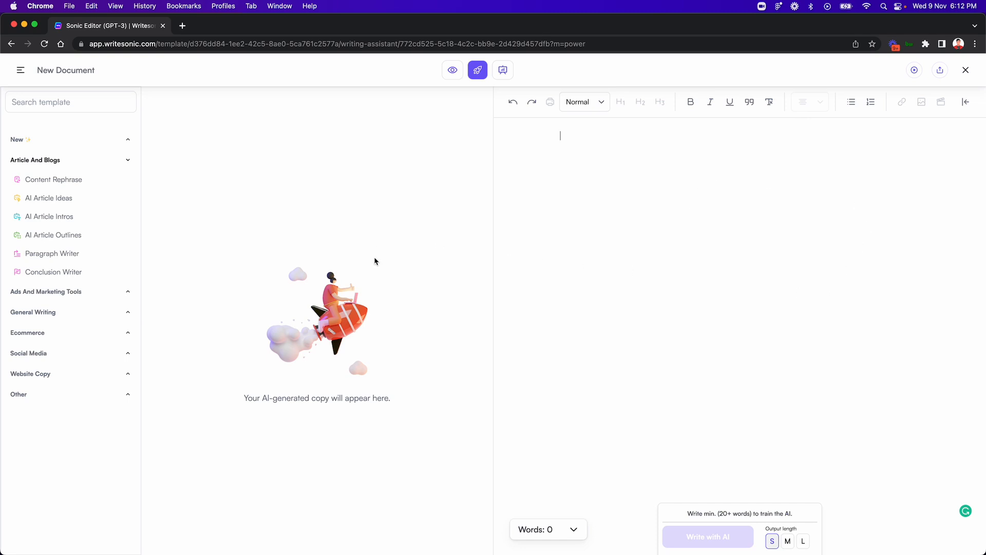
pyautogui.moveTo(85, 355)
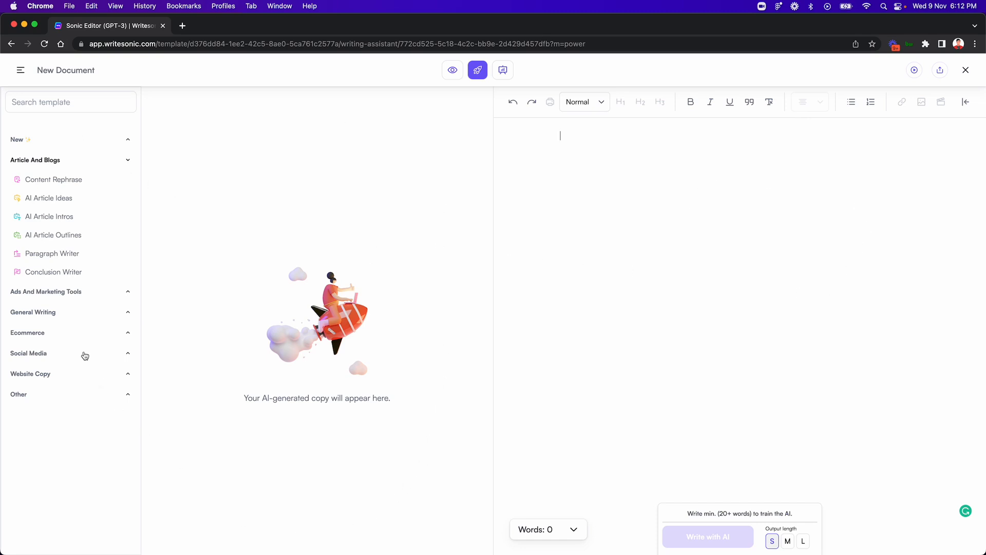
pyautogui.moveTo(308, 229)
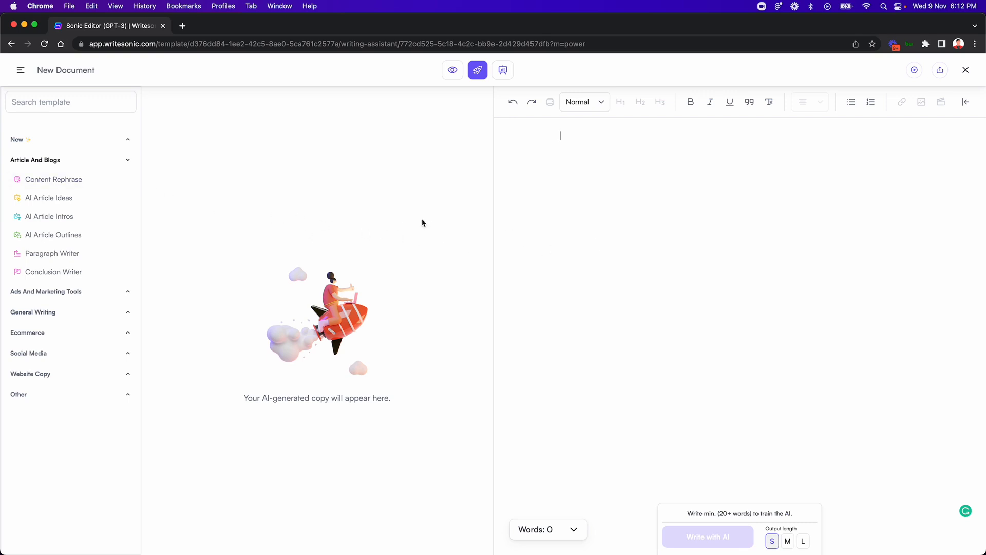
pyautogui.moveTo(785, 165)
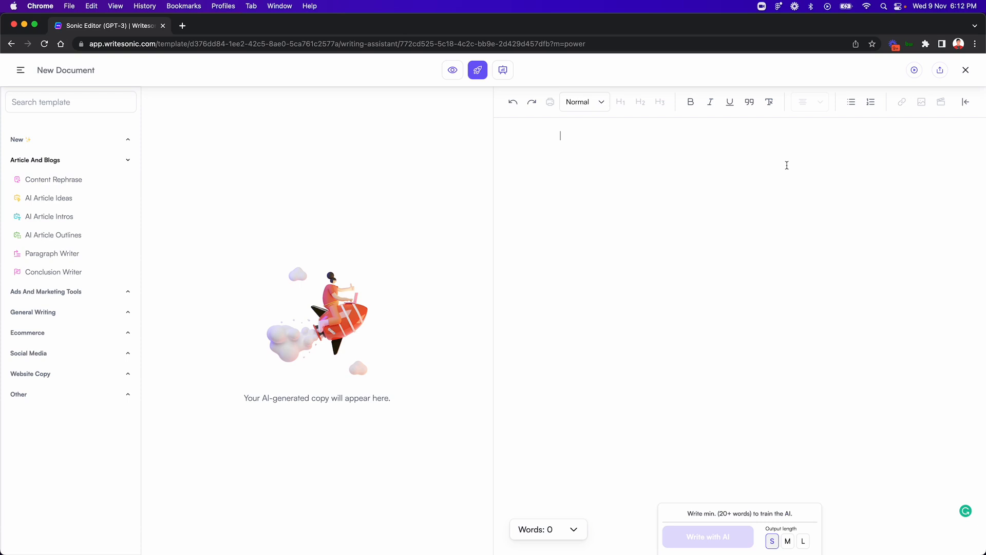
pyautogui.moveTo(780, 227)
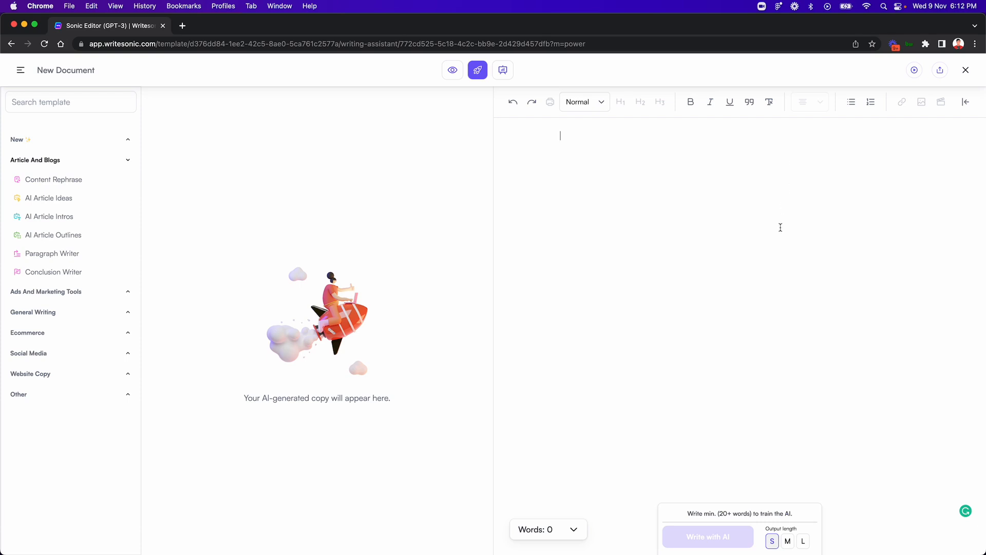
pyautogui.moveTo(52, 271)
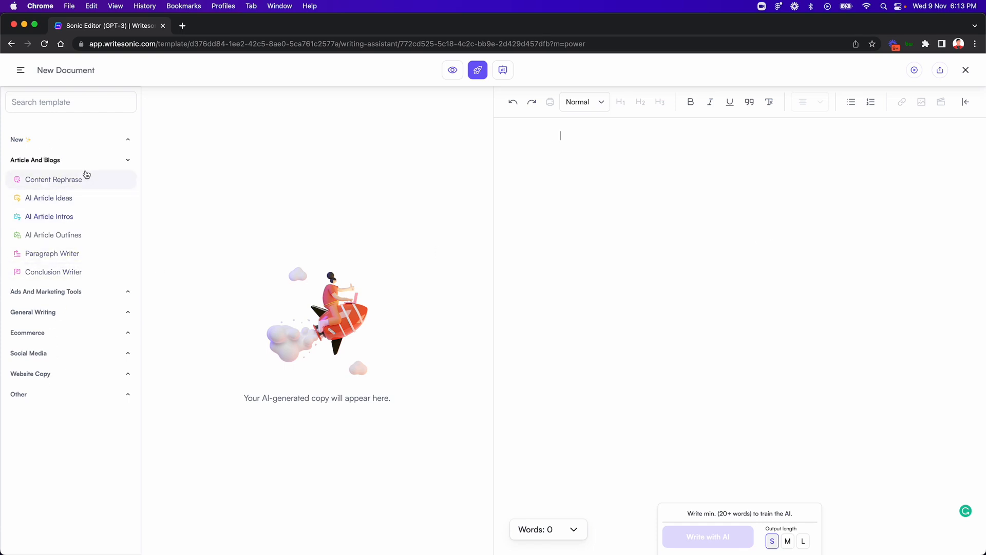
pyautogui.moveTo(49, 217)
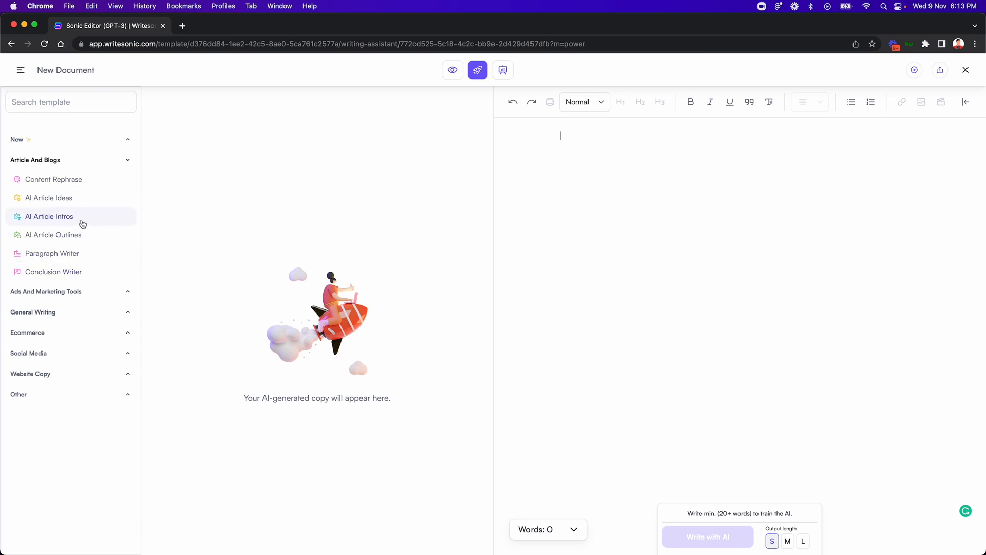
pyautogui.moveTo(250, 205)
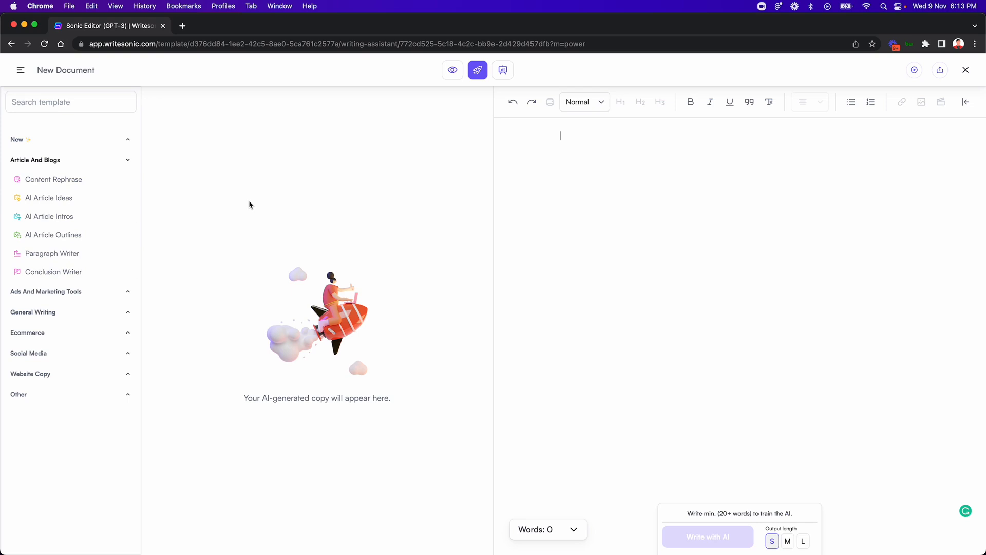
pyautogui.moveTo(276, 204)
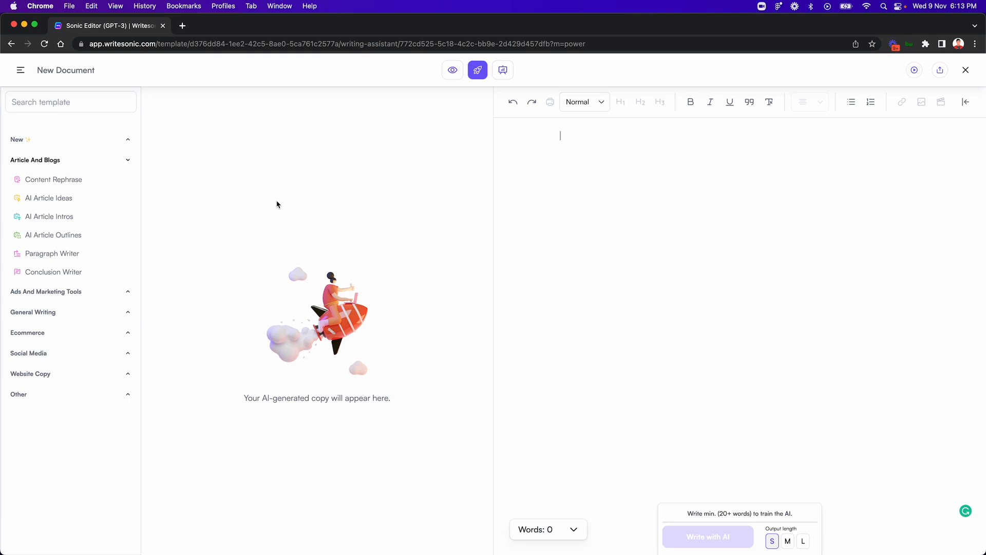
pyautogui.moveTo(610, 216)
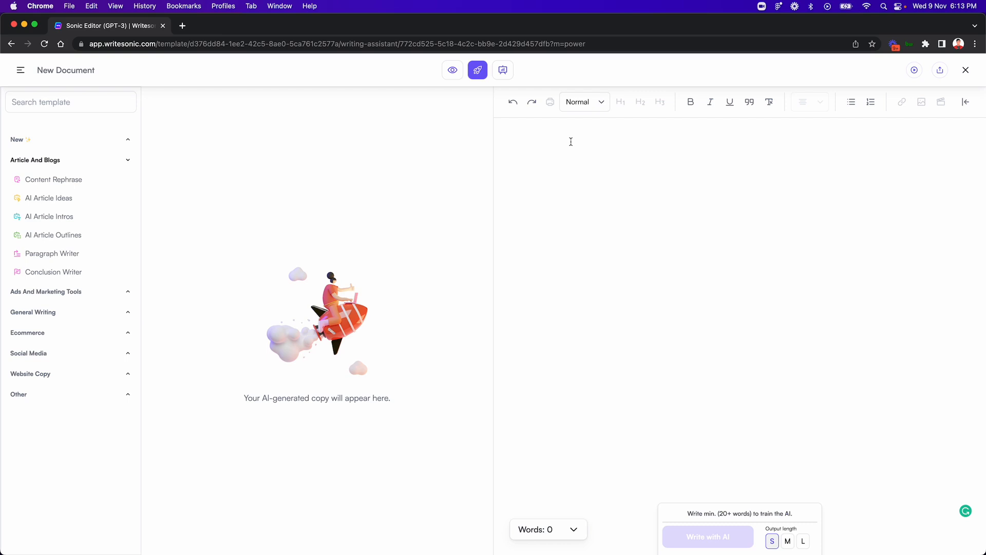
pyautogui.moveTo(183, 157)
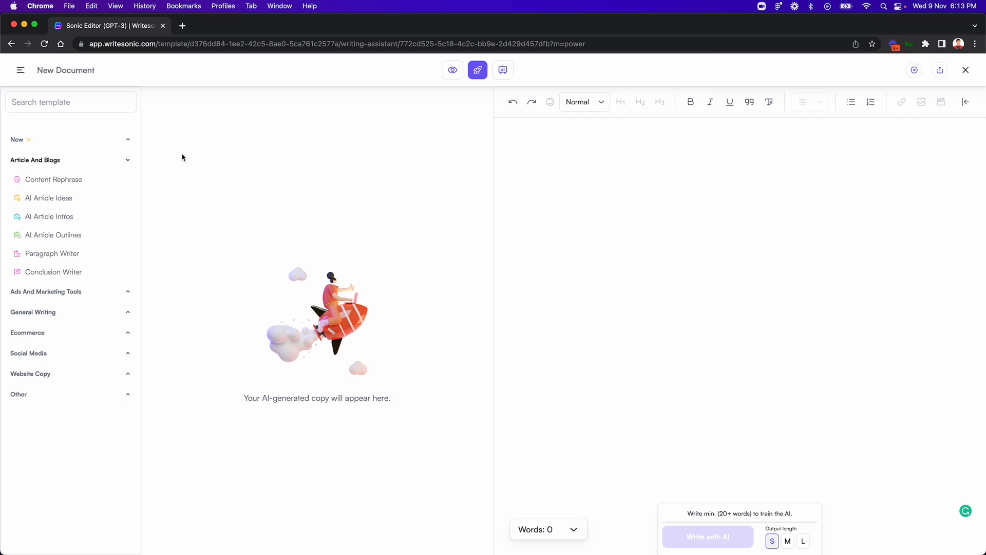
pyautogui.click(560, 136)
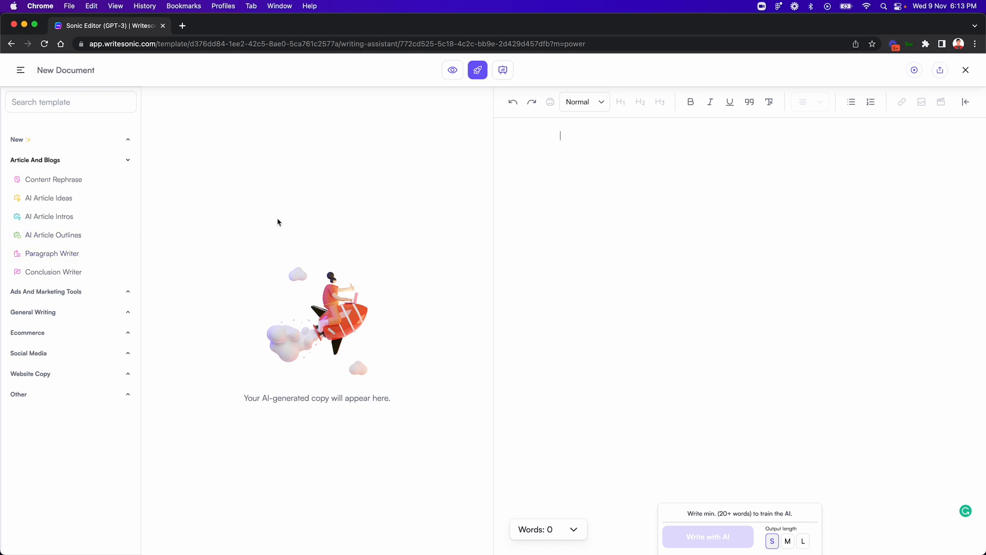
pyautogui.moveTo(587, 175)
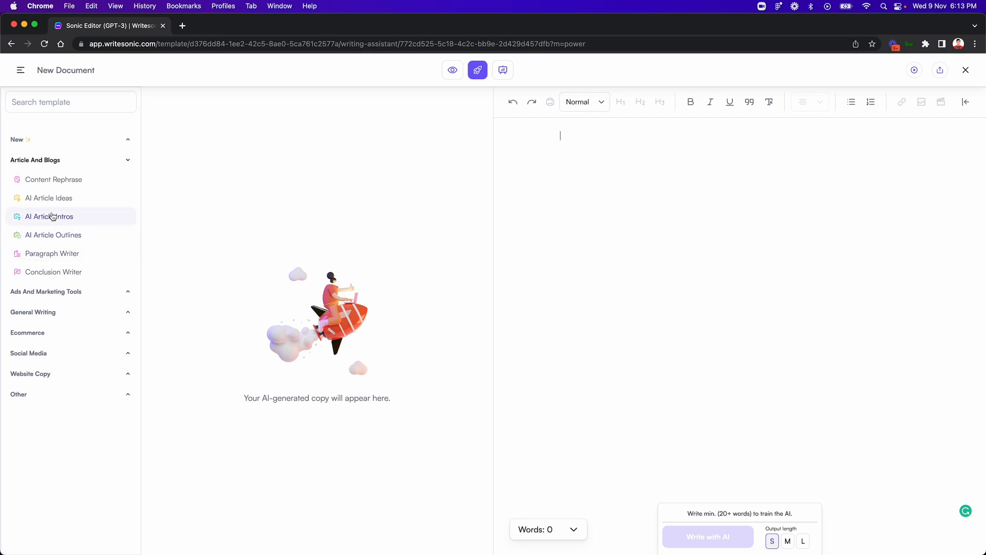
pyautogui.moveTo(48, 201)
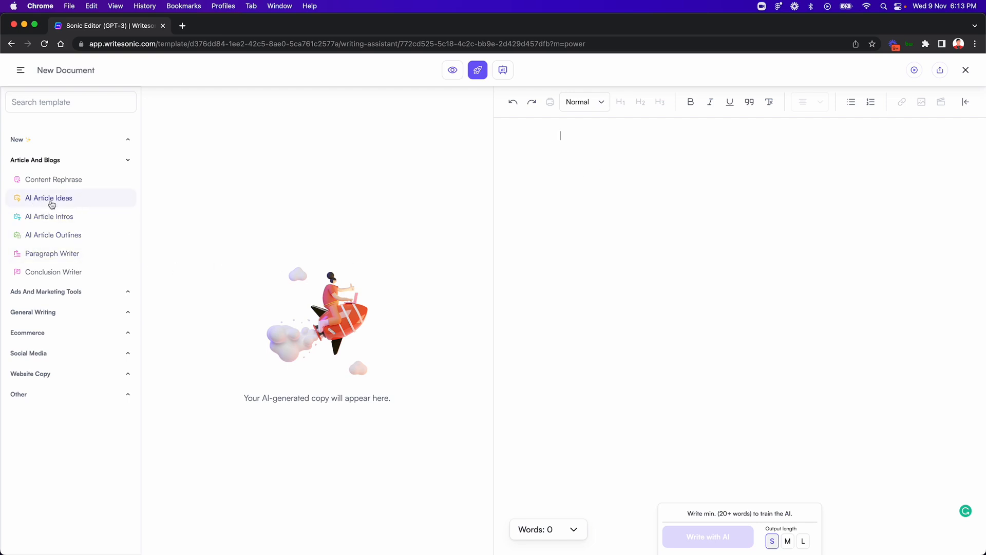
# Step: Generate 3 AI Article Ideas for the topic 'email marketing'
pyautogui.click(48, 197)
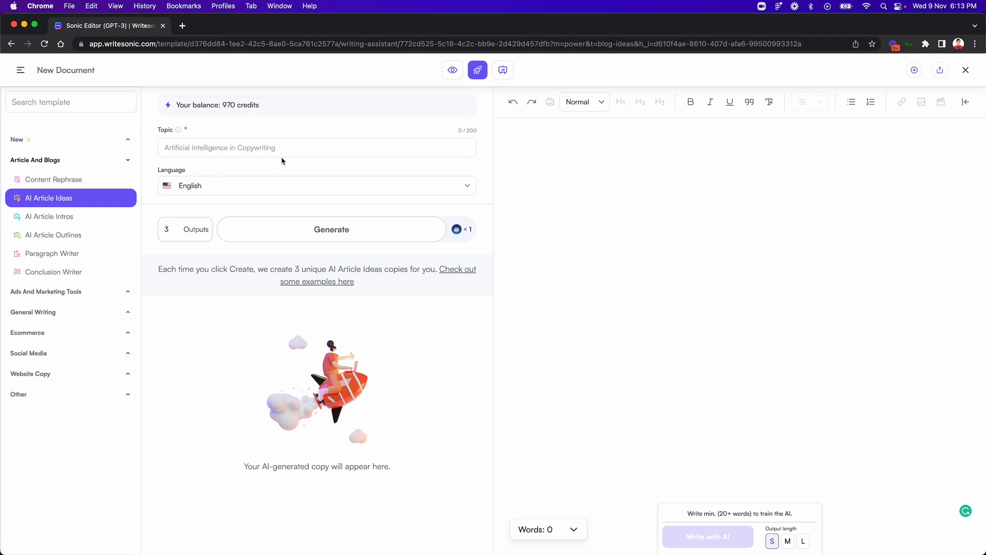
pyautogui.click(316, 147)
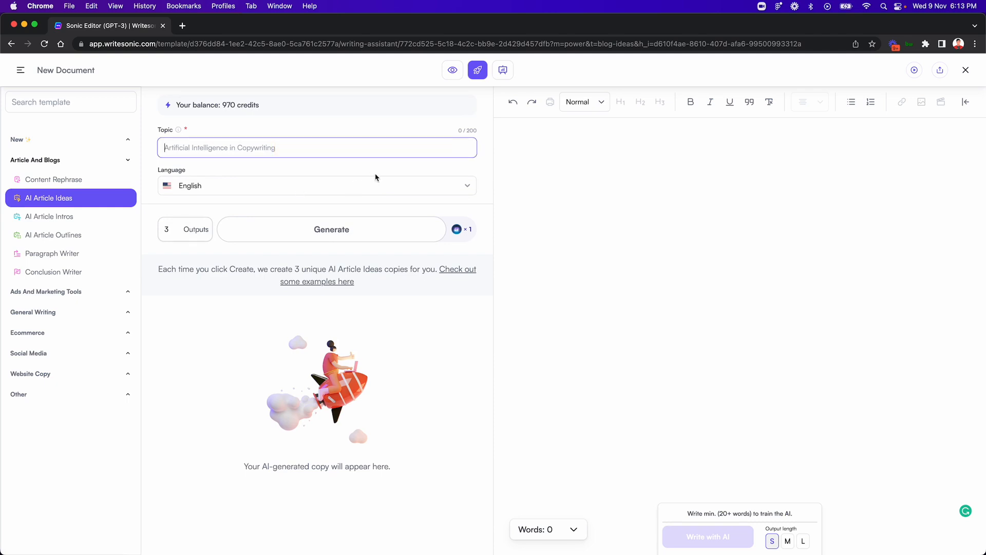
pyautogui.write('email marke')
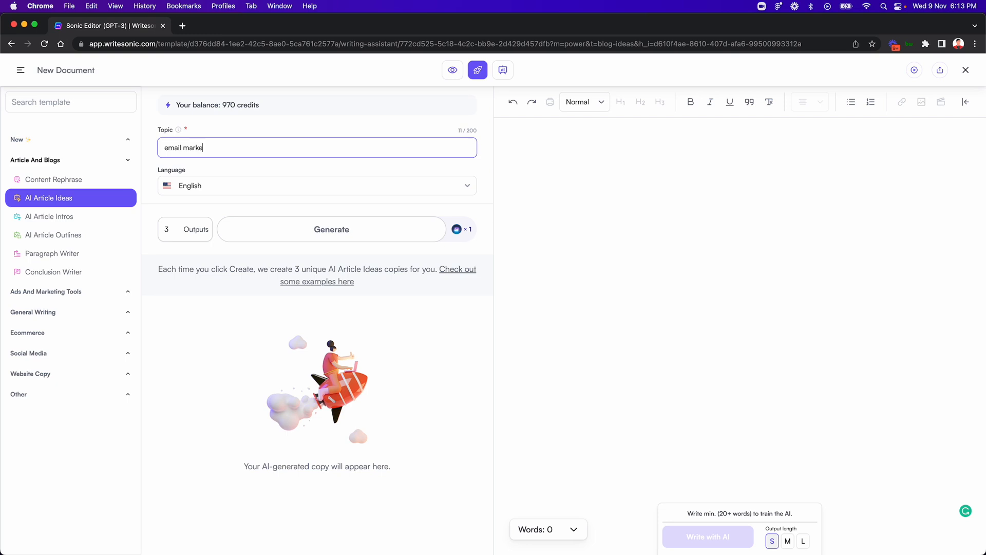
pyautogui.write('ting')
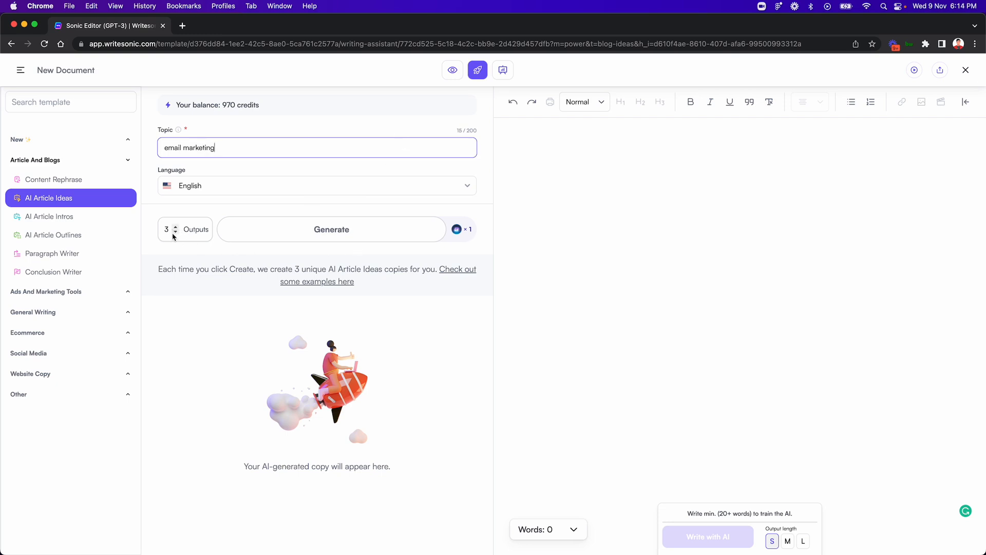
pyautogui.moveTo(277, 240)
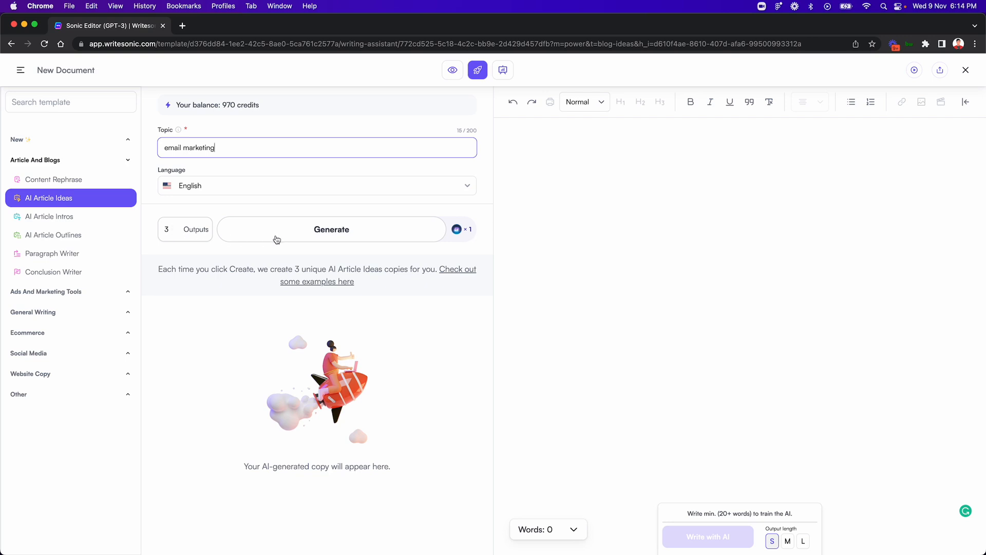
pyautogui.click(332, 229)
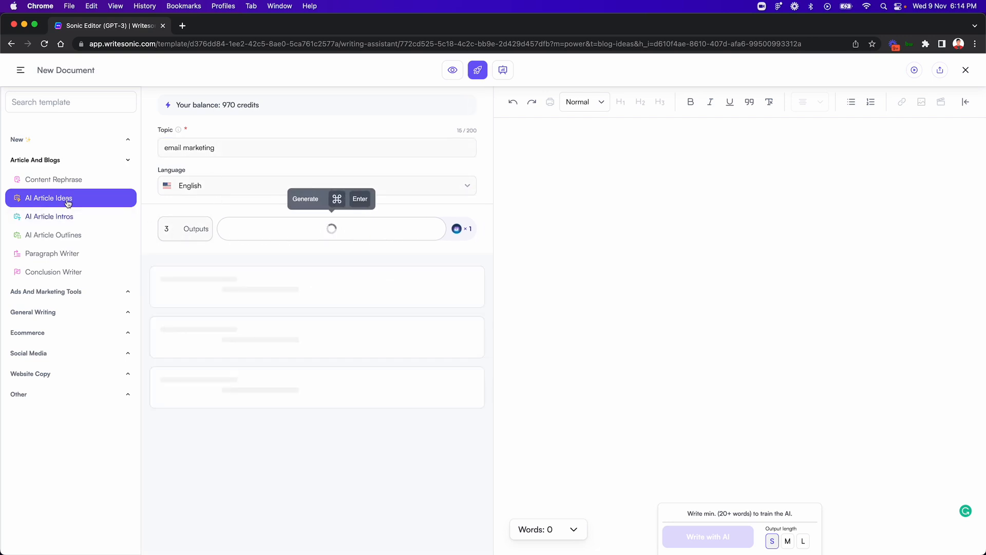
# Step: Let the three email marketing title ideas finish loading in the results panel
pyautogui.click(331, 228)
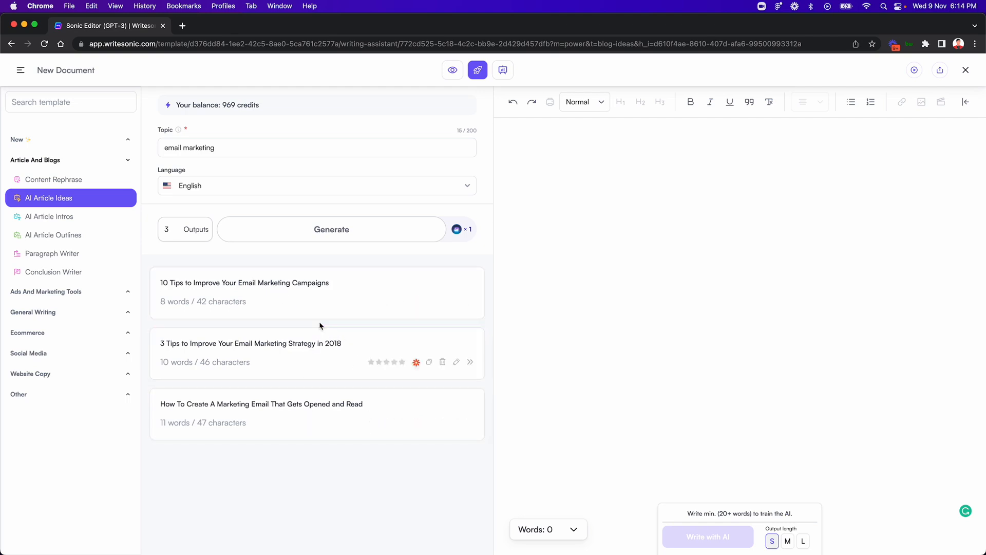
pyautogui.moveTo(374, 456)
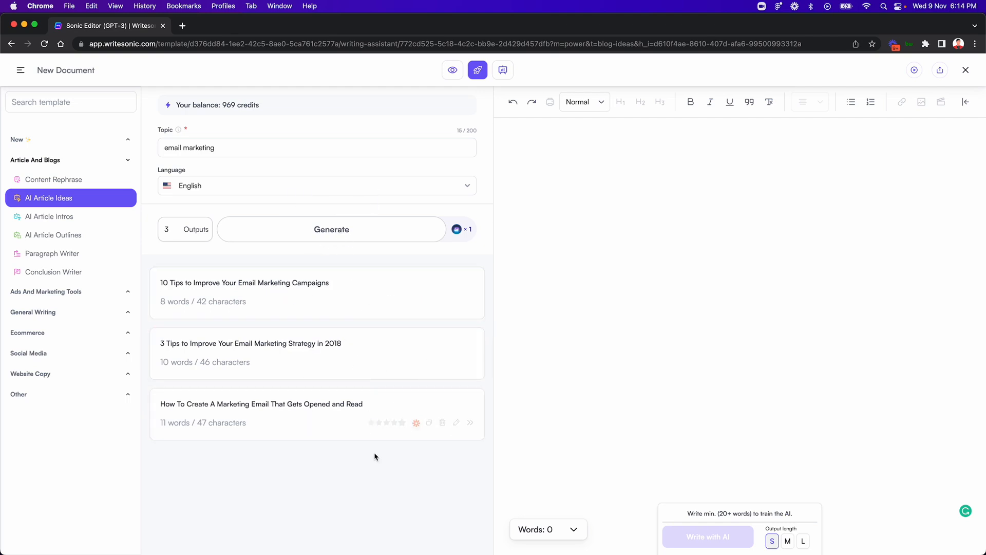
pyautogui.moveTo(329, 466)
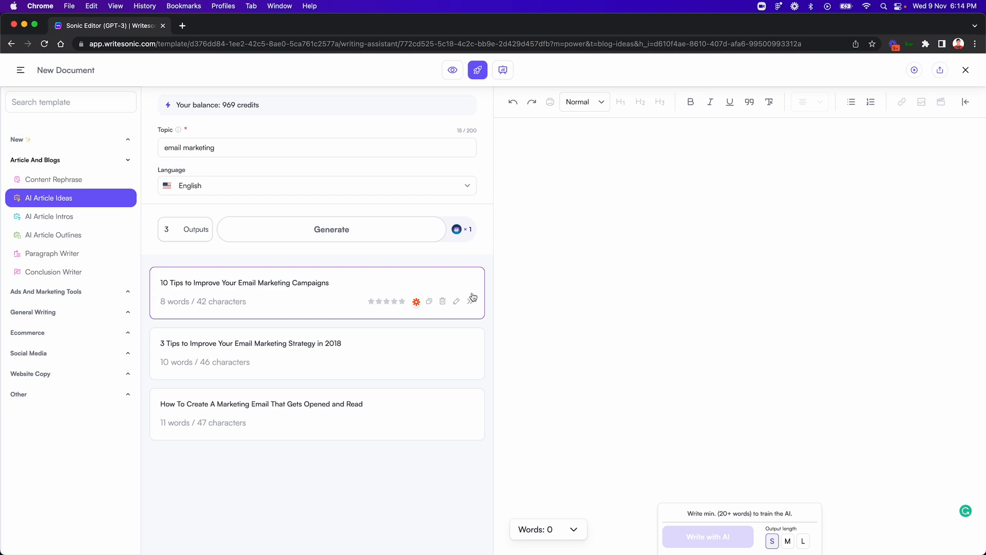
pyautogui.moveTo(469, 302)
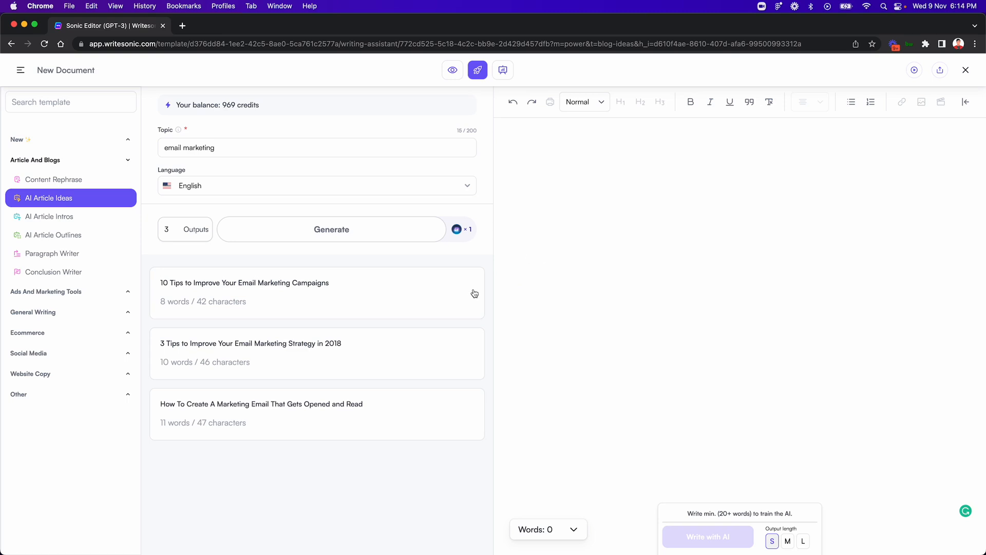
# Step: Insert the first title idea and change '10' to '5 Tips to Improve Your Email Marketing Campaigns'
pyautogui.click(470, 301)
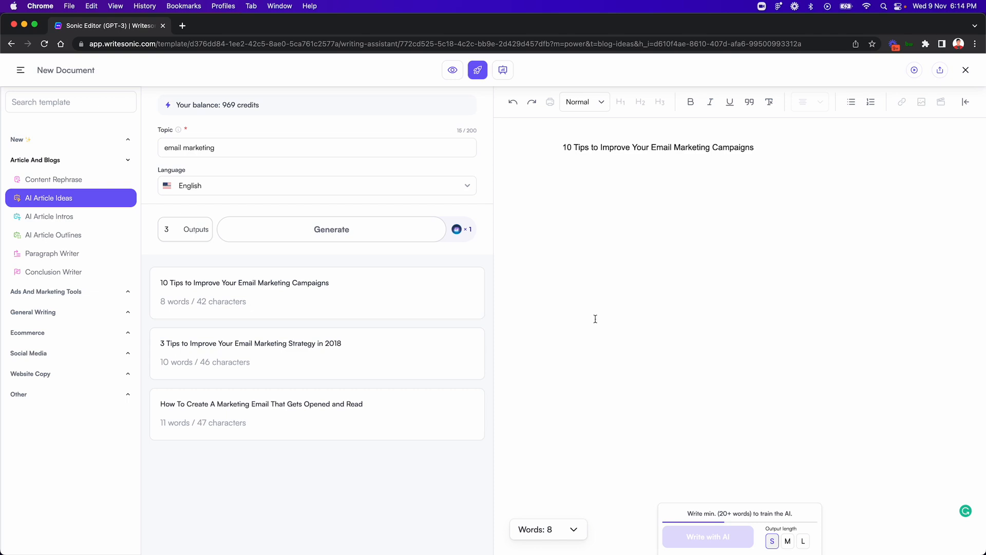
pyautogui.moveTo(516, 302)
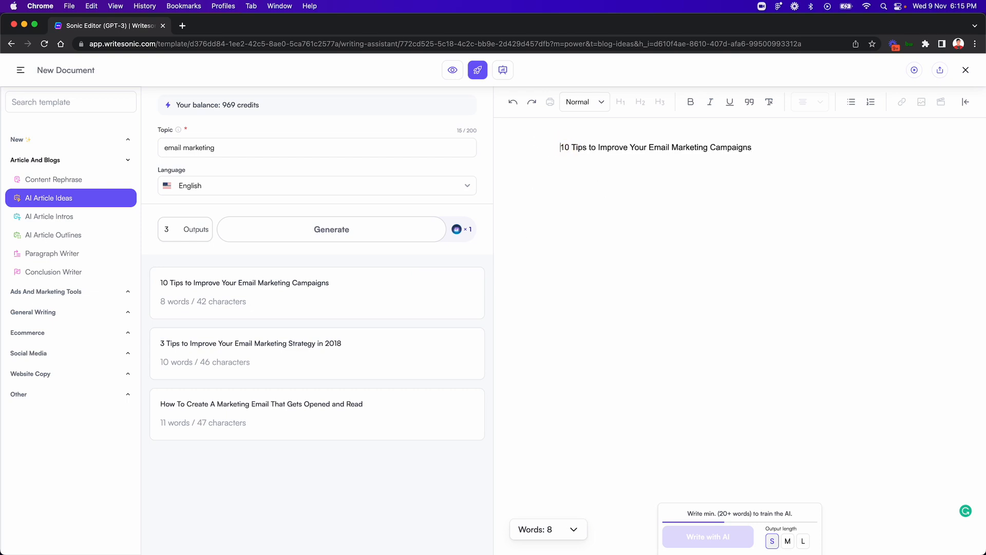
pyautogui.press('Backspace')
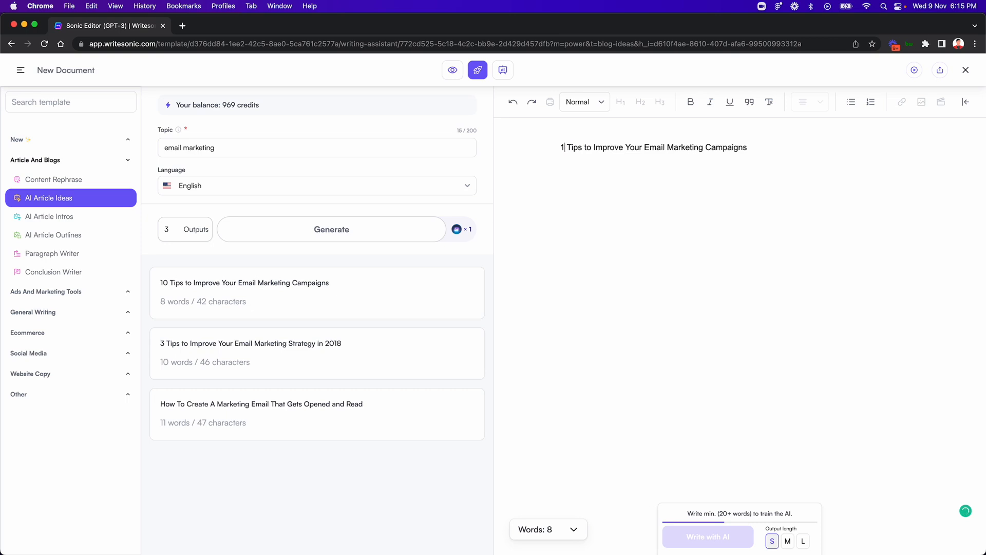
pyautogui.write('5')
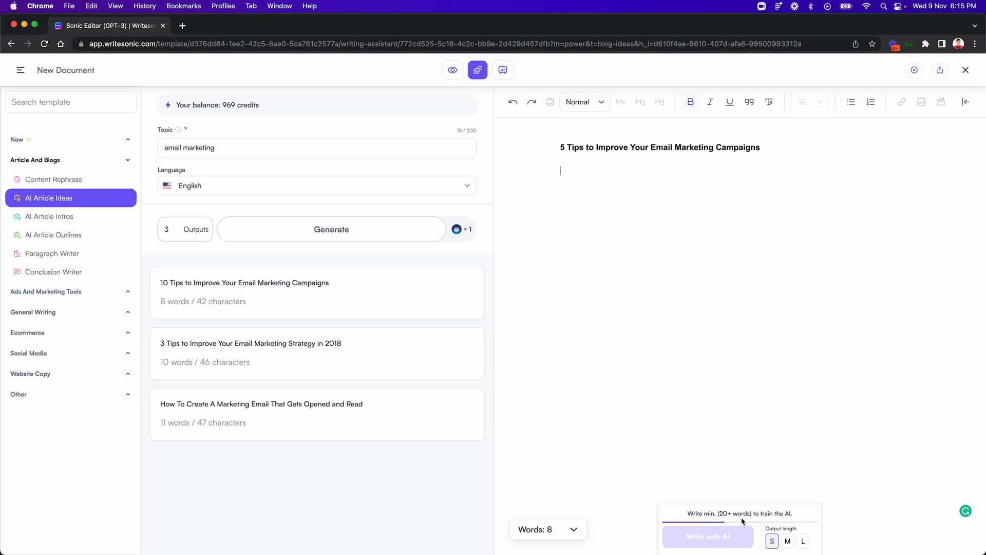
pyautogui.moveTo(544, 234)
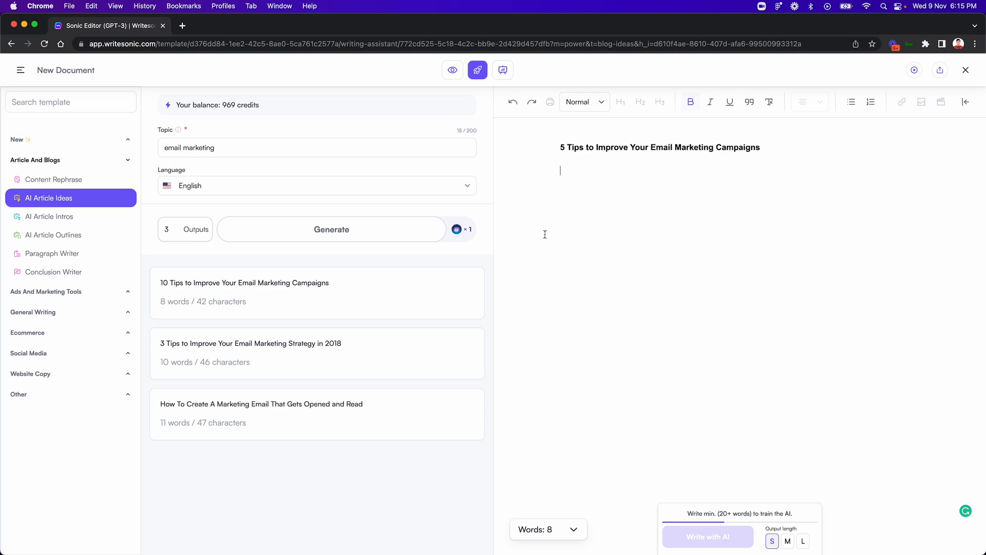
# Step: Generate AI Article Intros for the title and insert the first intro below the heading
pyautogui.click(48, 217)
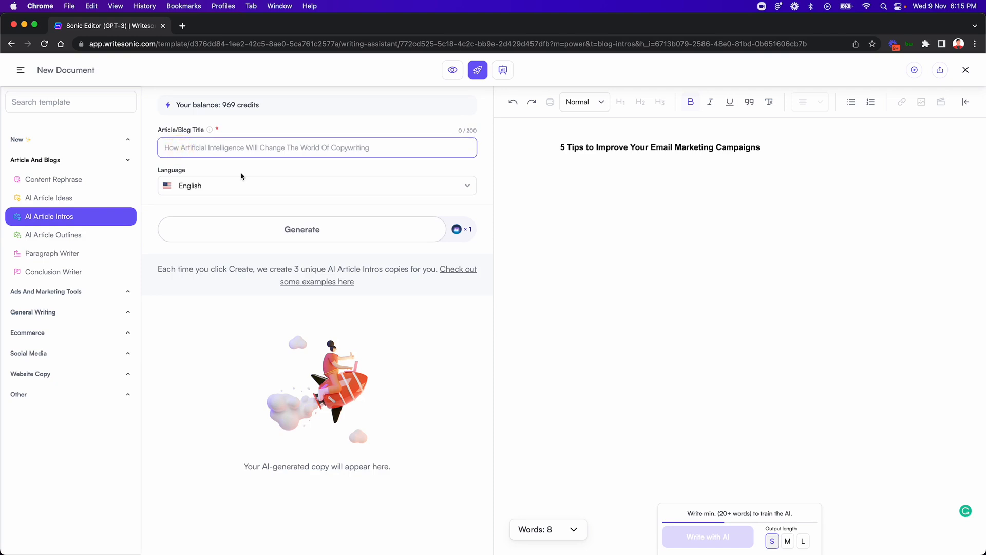
pyautogui.write('5 Tips to Improve Your Email Marketing Campaigns')
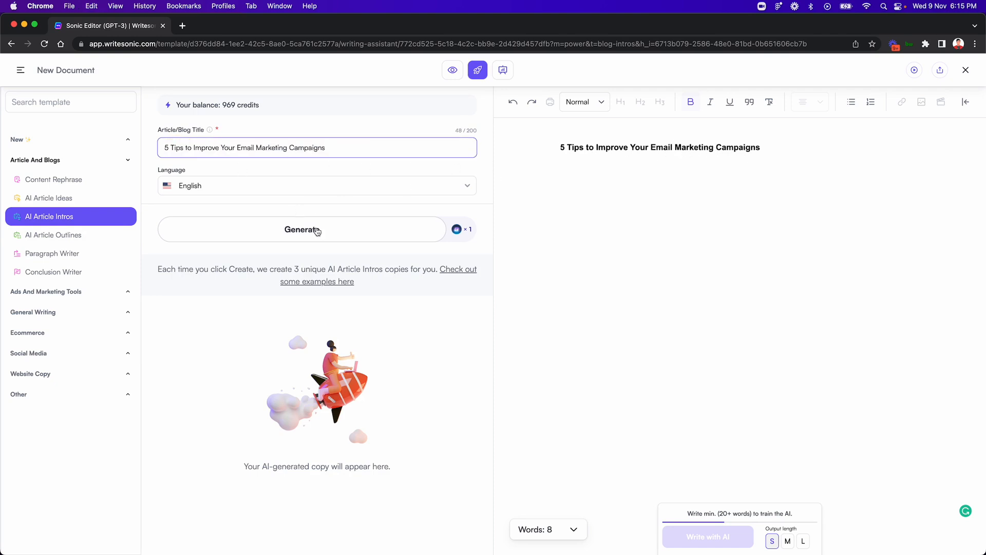
pyautogui.click(301, 229)
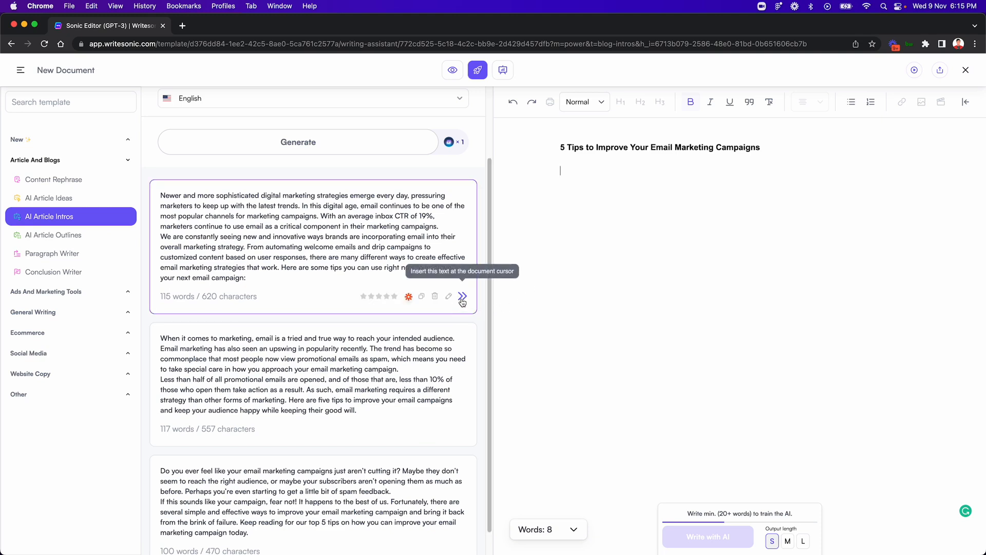
pyautogui.click(462, 295)
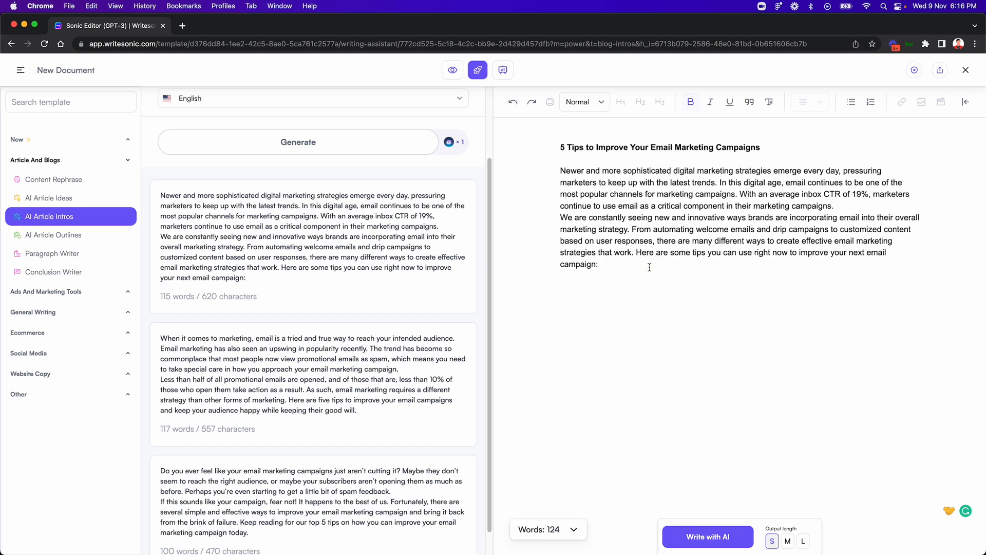
pyautogui.click(560, 287)
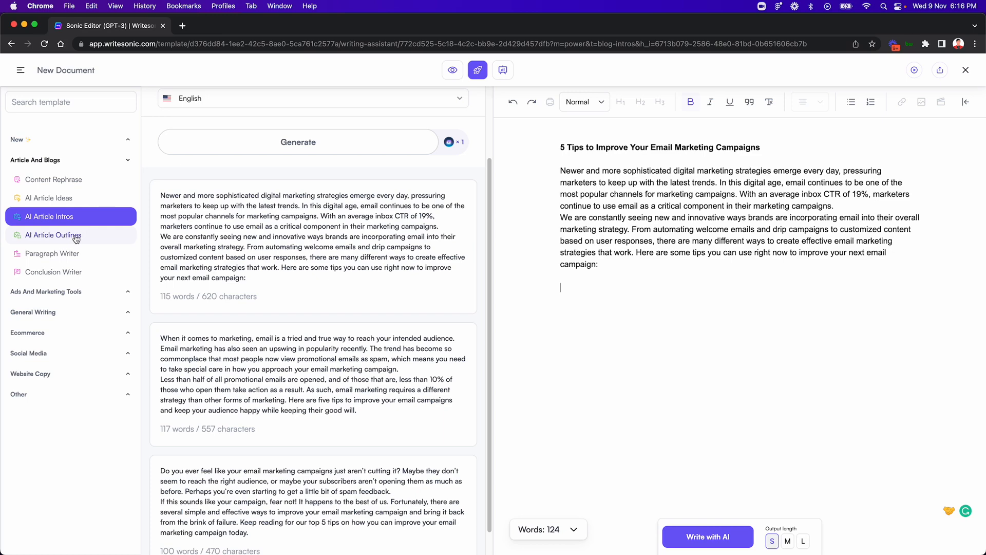
# Step: Generate AI Article Outlines from the title and intro and insert the first six-point outline
pyautogui.click(54, 234)
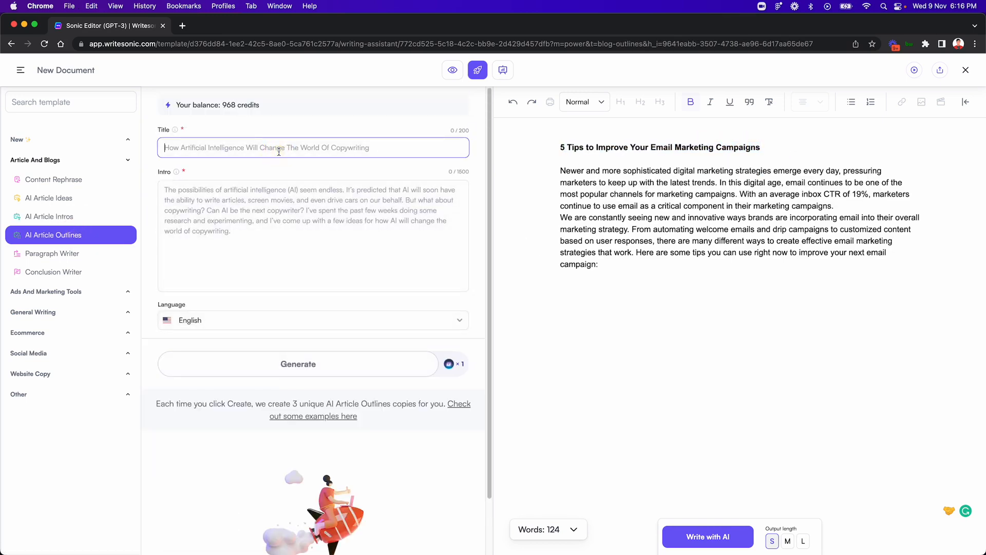
pyautogui.write('5 Tips to Improve Your Email Marketing Campaigns')
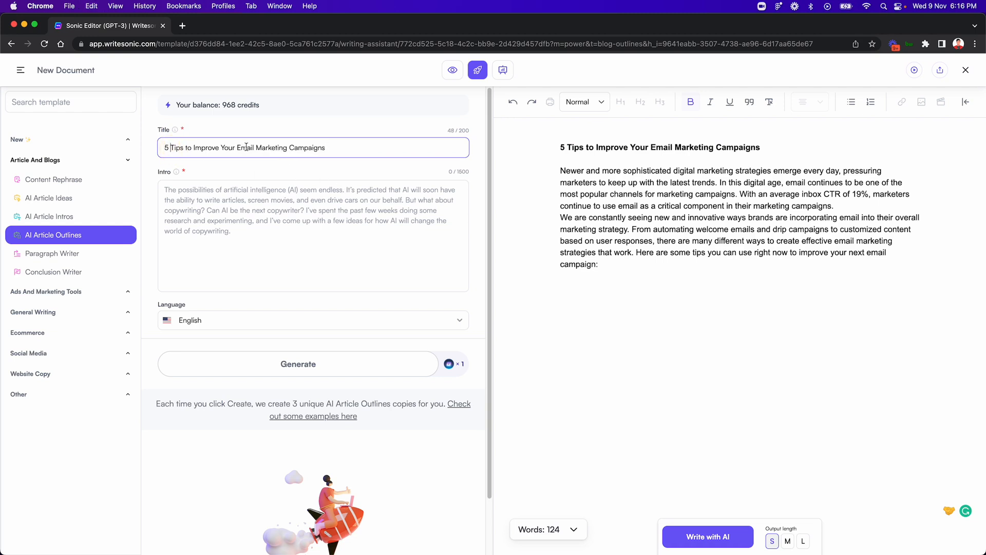
pyautogui.moveTo(560, 170); pyautogui.dragTo(599, 264)
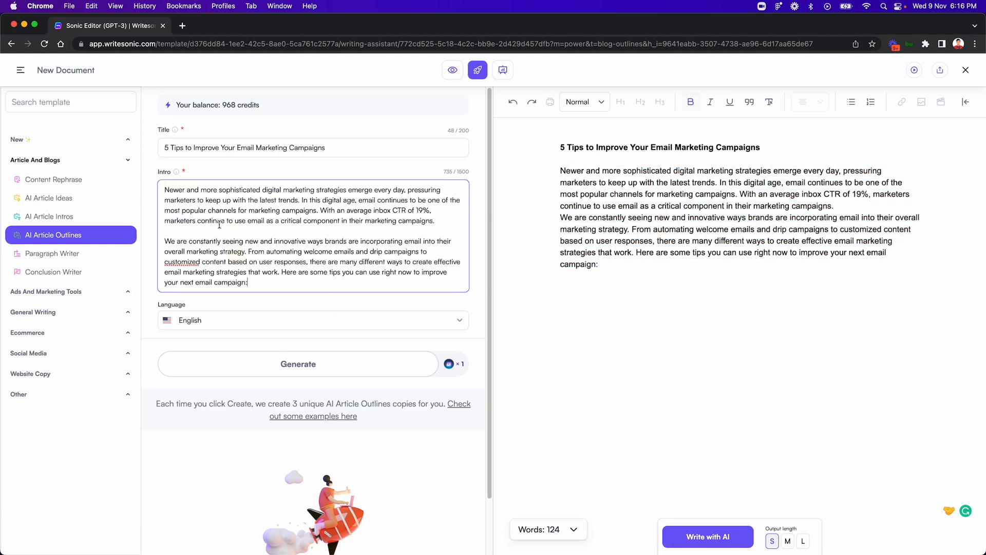
pyautogui.click(298, 364)
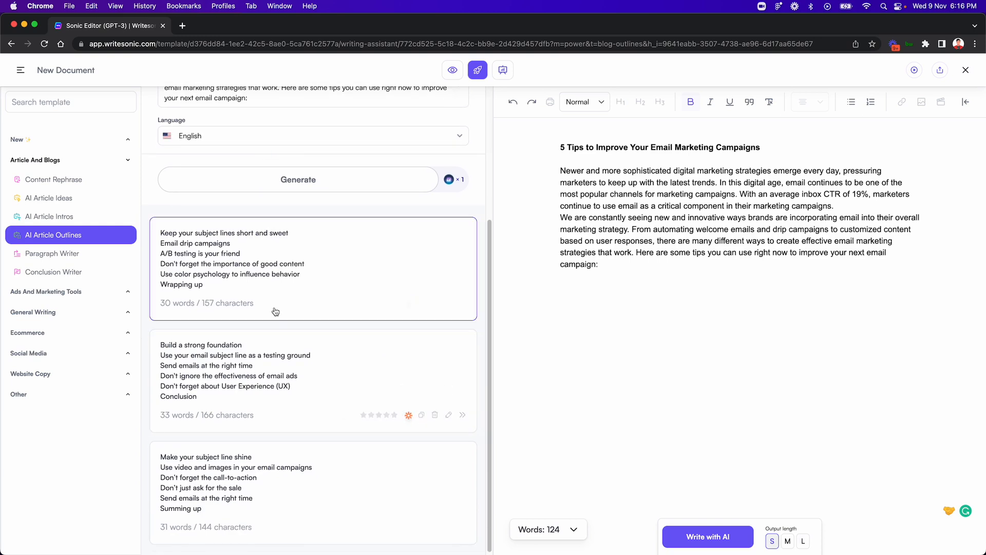
pyautogui.moveTo(306, 436)
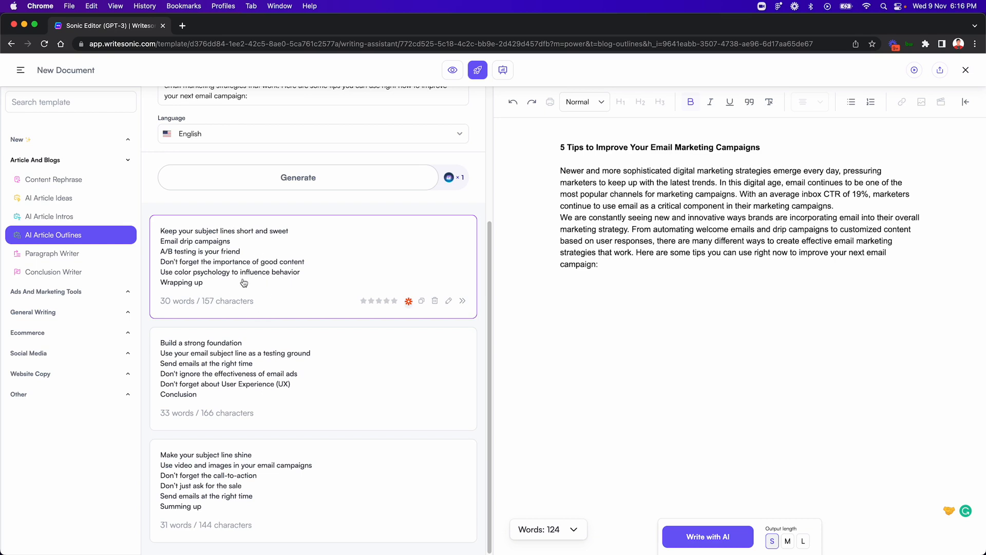
pyautogui.moveTo(259, 234)
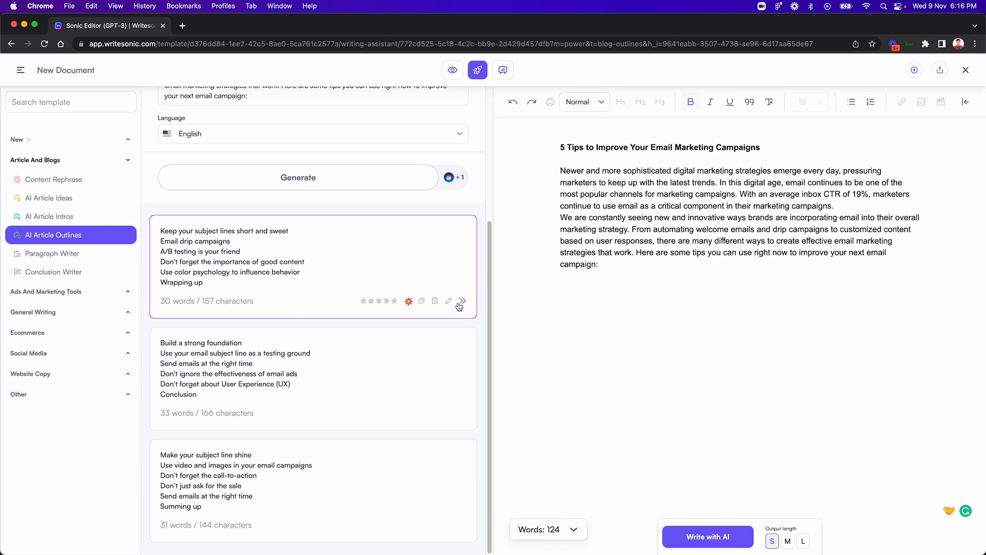
pyautogui.click(462, 301)
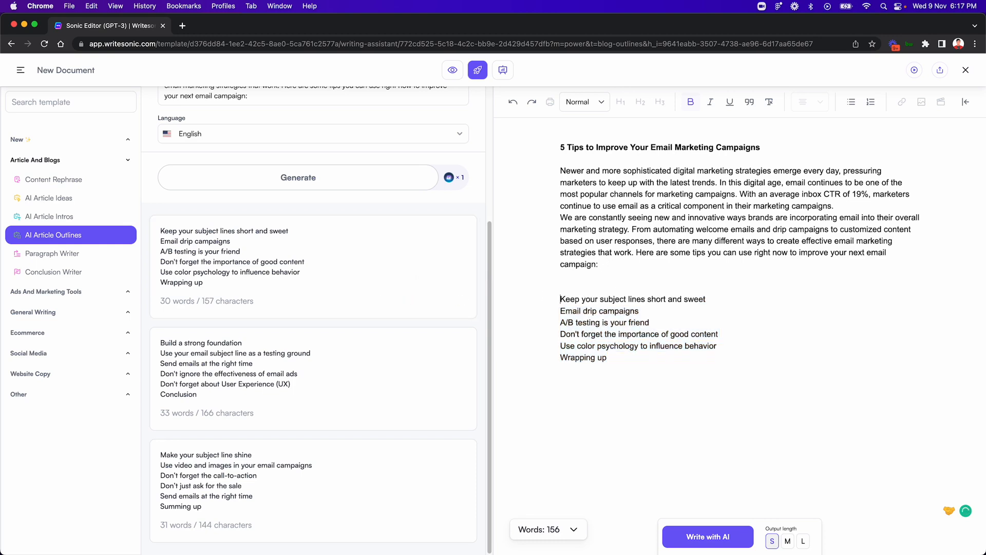
# Step: Turn the outline points into bold '##' subheadings with blank lines between them
pyautogui.write('##')
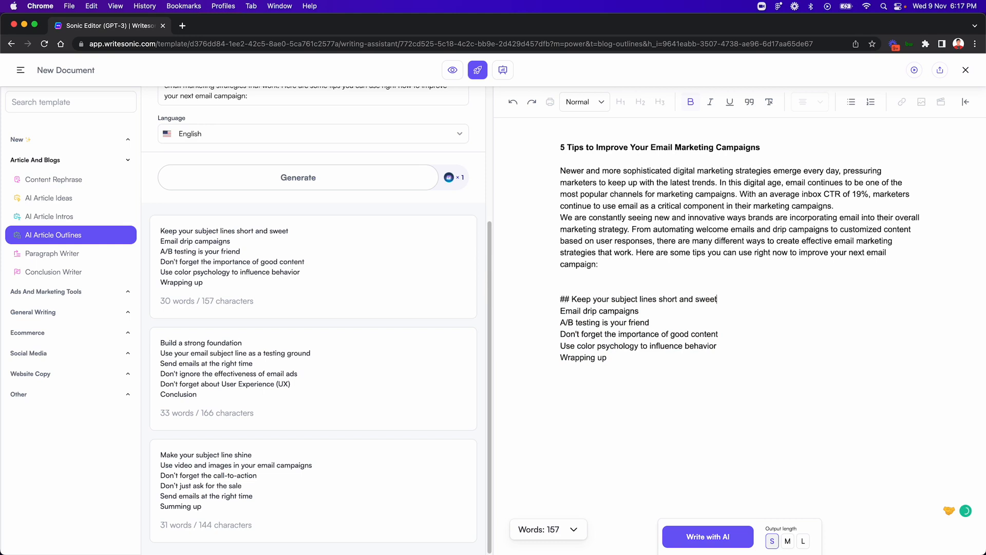
pyautogui.doubleClick(637, 299)
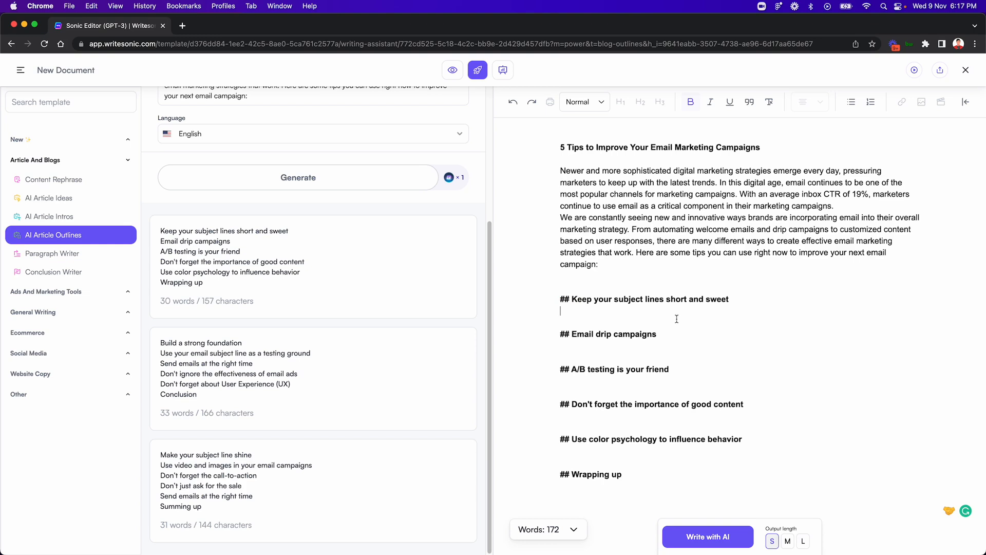
pyautogui.moveTo(656, 363)
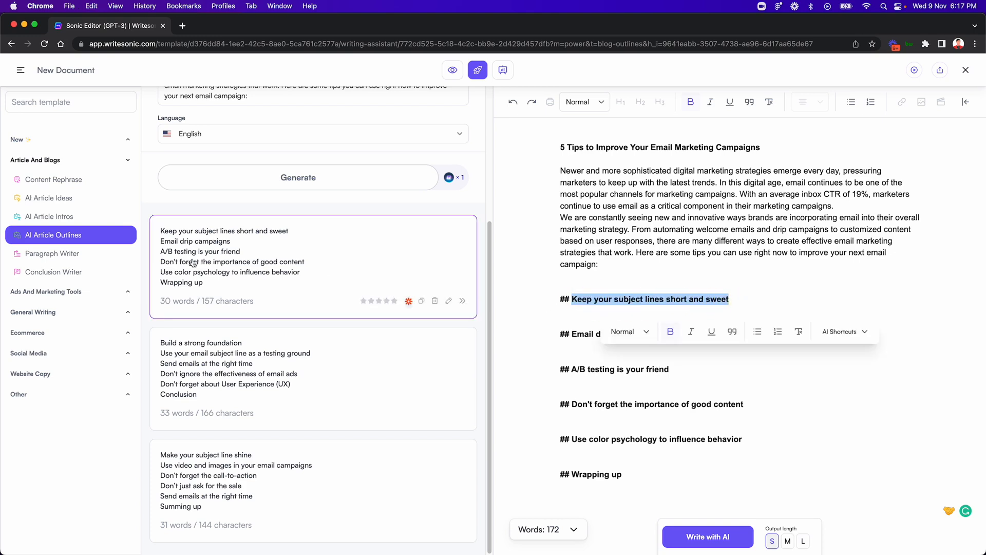
# Step: Generate Paragraph Writer drafts for 'Keep your subject lines short and sweet'
pyautogui.click(53, 252)
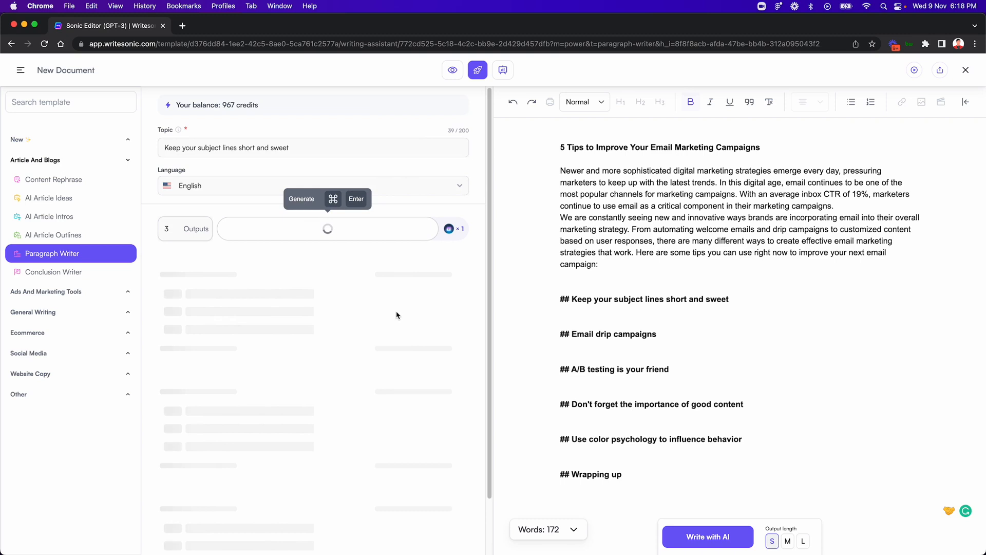
pyautogui.click(326, 228)
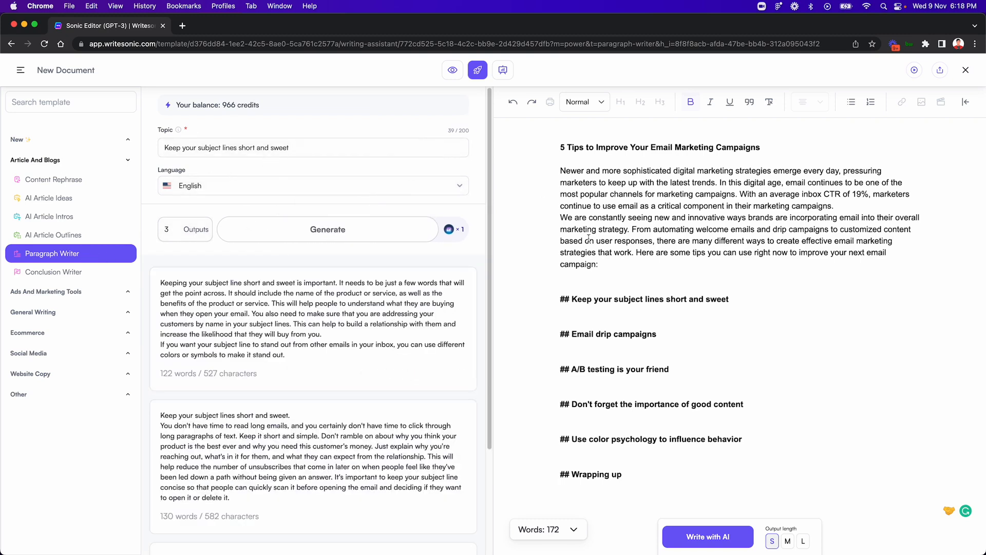
pyautogui.moveTo(560, 147); pyautogui.dragTo(598, 264)
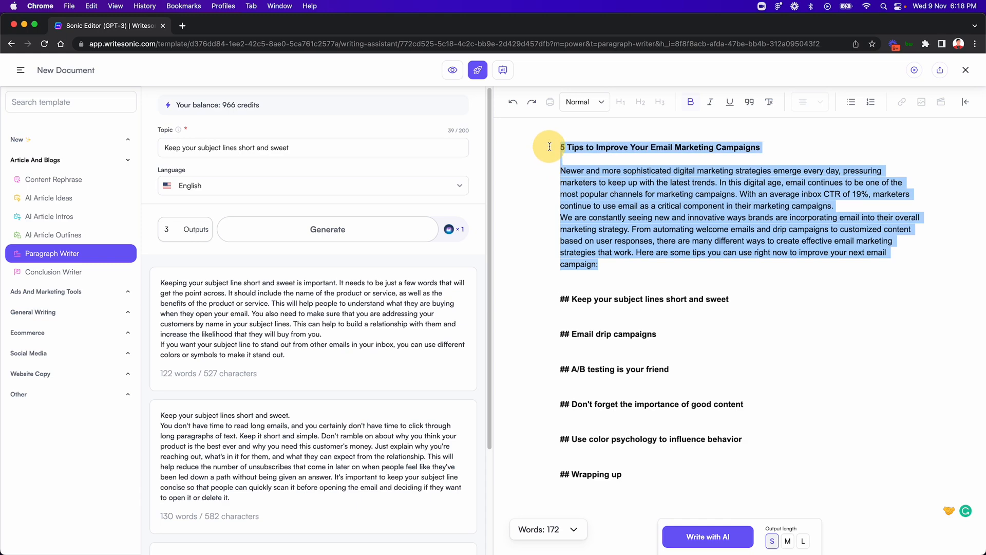
pyautogui.click(610, 155)
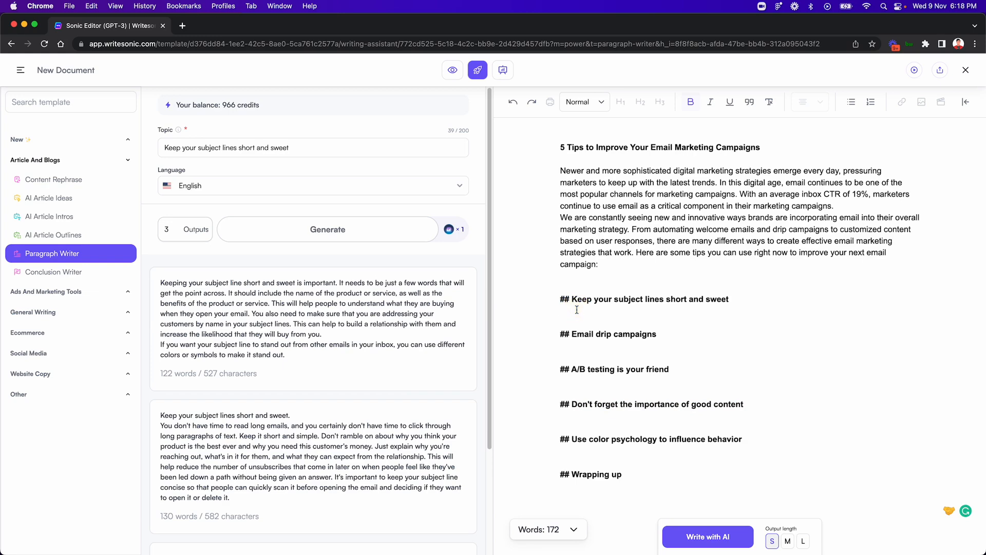
pyautogui.moveTo(461, 373)
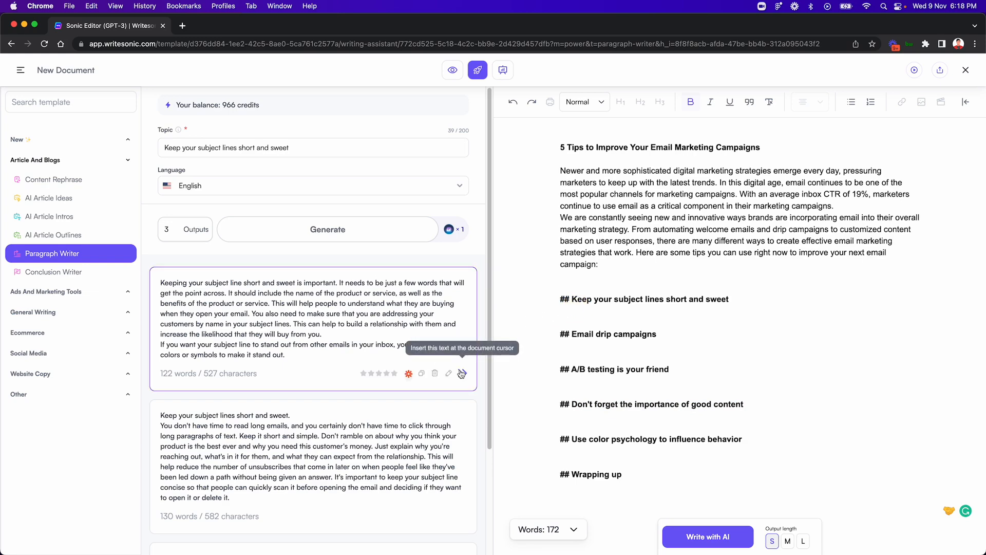
pyautogui.click(462, 373)
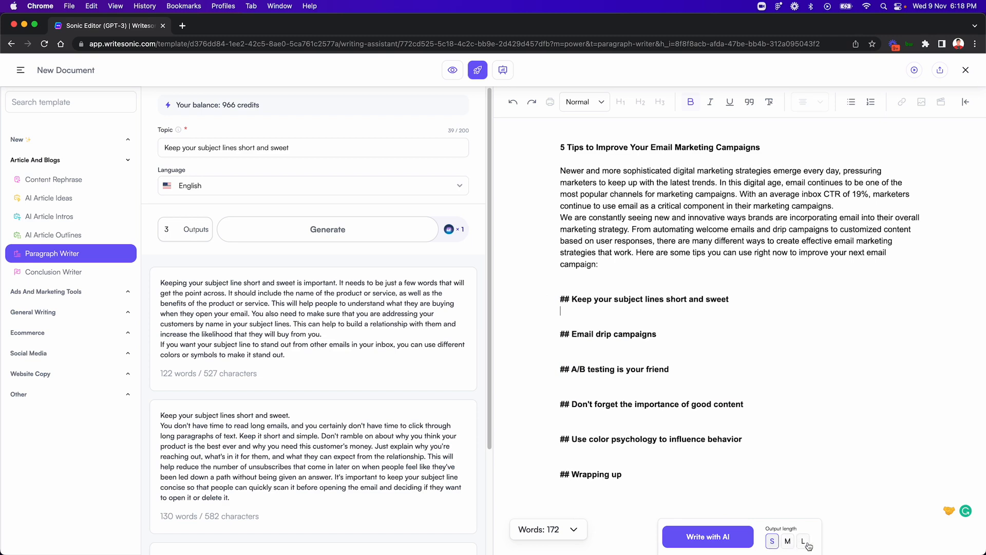
# Step: Write three medium-length AI paragraphs under the first tip heading, reaching 269 words
pyautogui.click(786, 541)
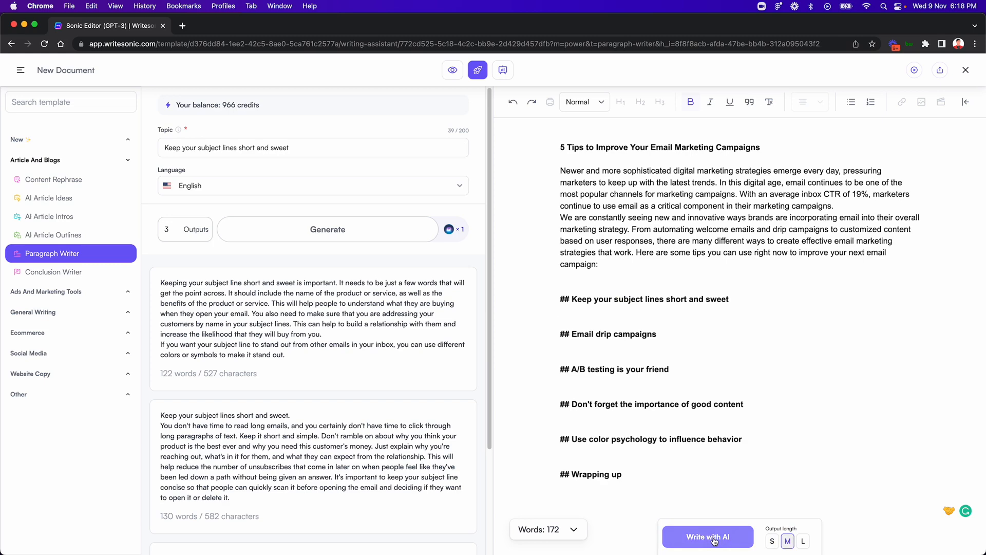
pyautogui.click(706, 536)
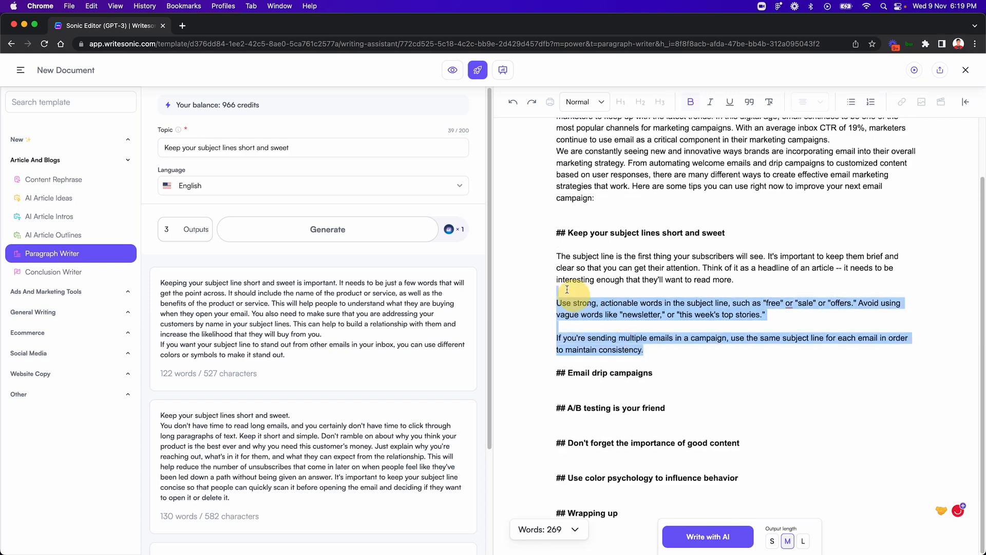
pyautogui.click(656, 350)
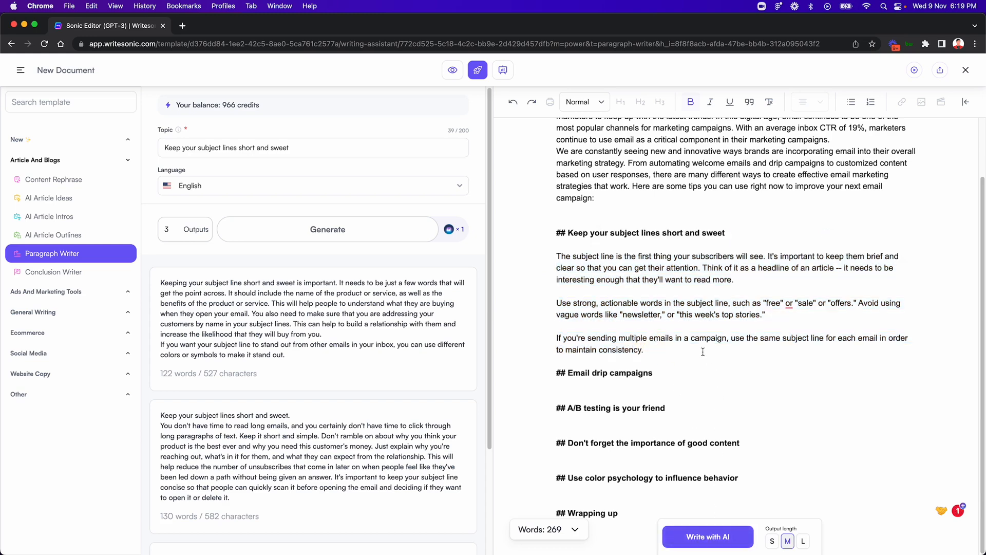
pyautogui.moveTo(682, 369)
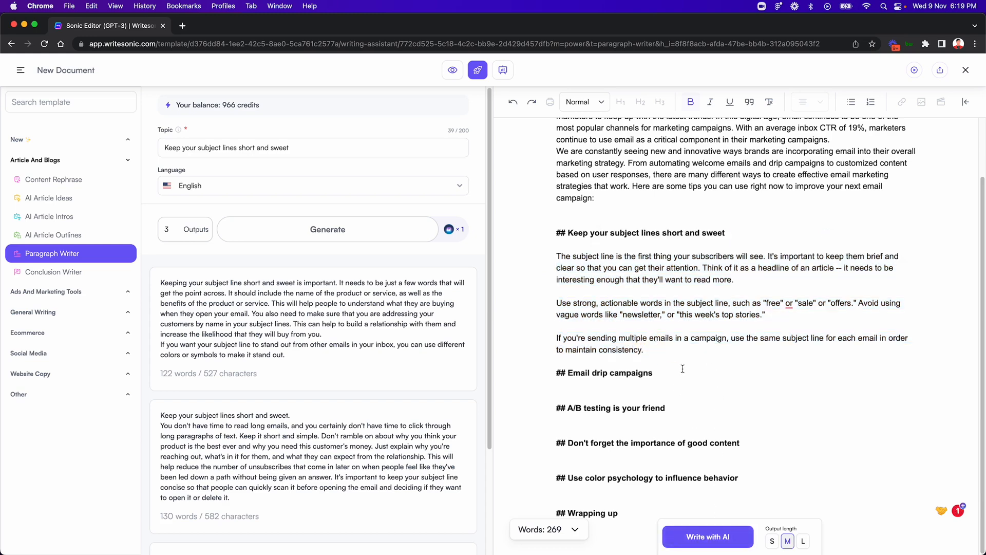
pyautogui.moveTo(715, 294)
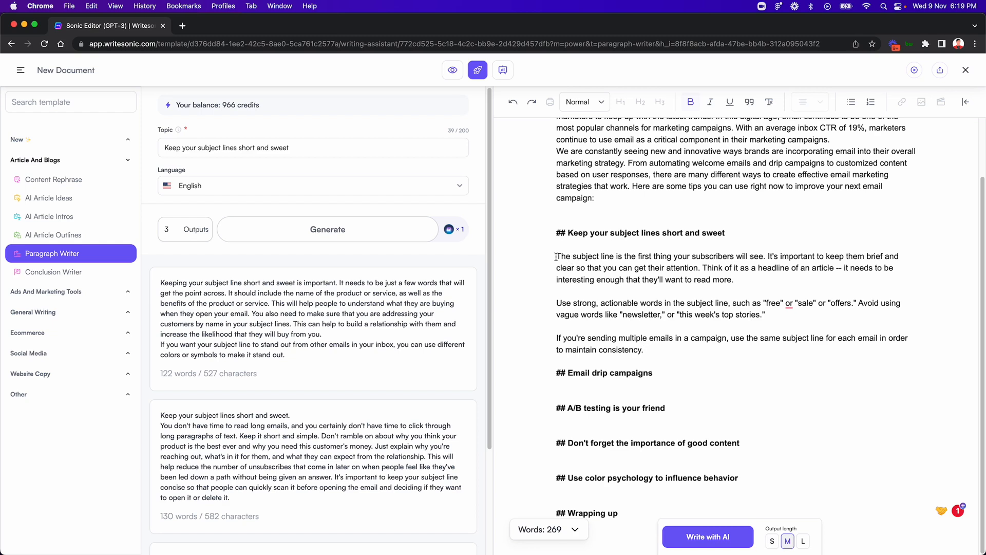
# Step: Rephrase the first tip's opening sentences to 'When your recipients open your email, the subject line is the first thing they see.'
pyautogui.moveTo(556, 256); pyautogui.dragTo(755, 256)
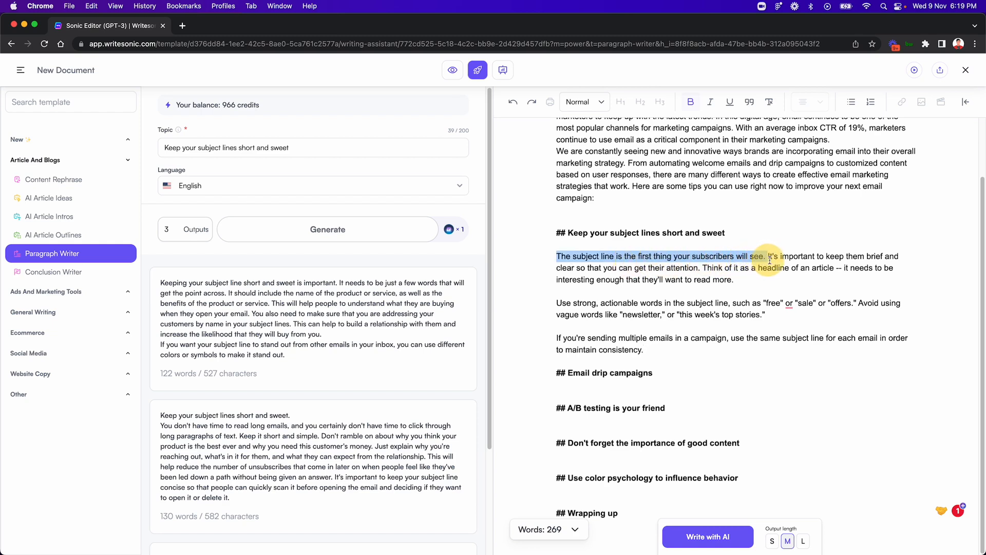
pyautogui.moveTo(769, 256); pyautogui.dragTo(705, 267)
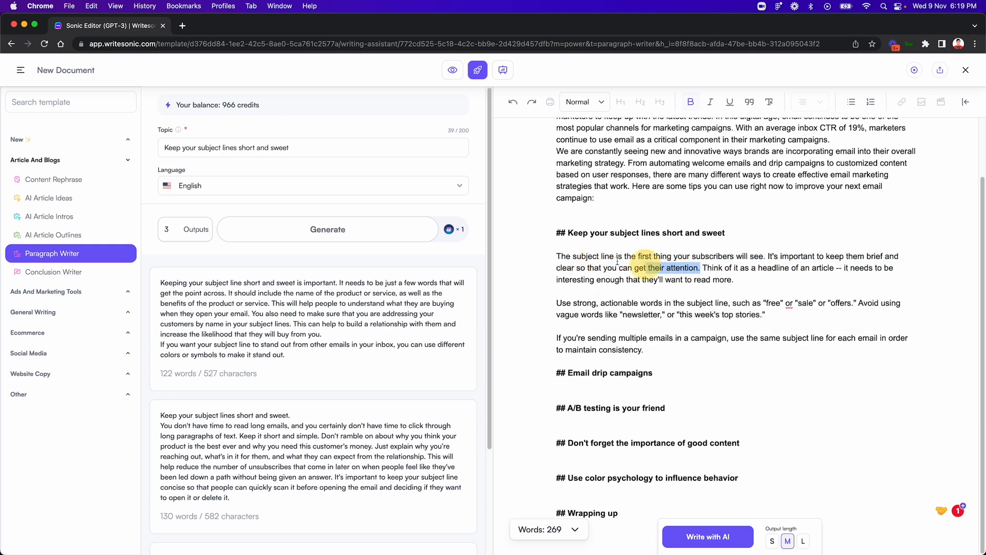
pyautogui.click(841, 300)
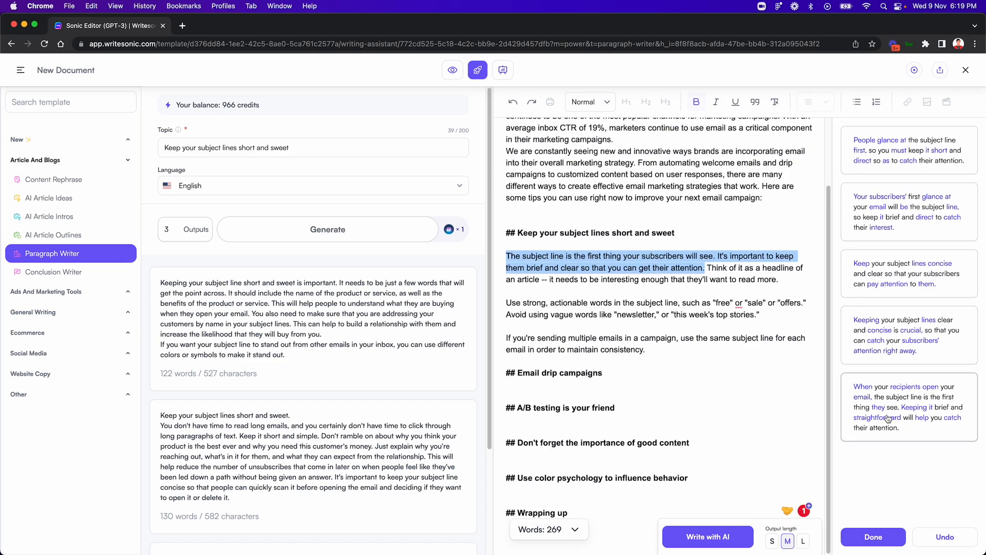
pyautogui.moveTo(900, 414)
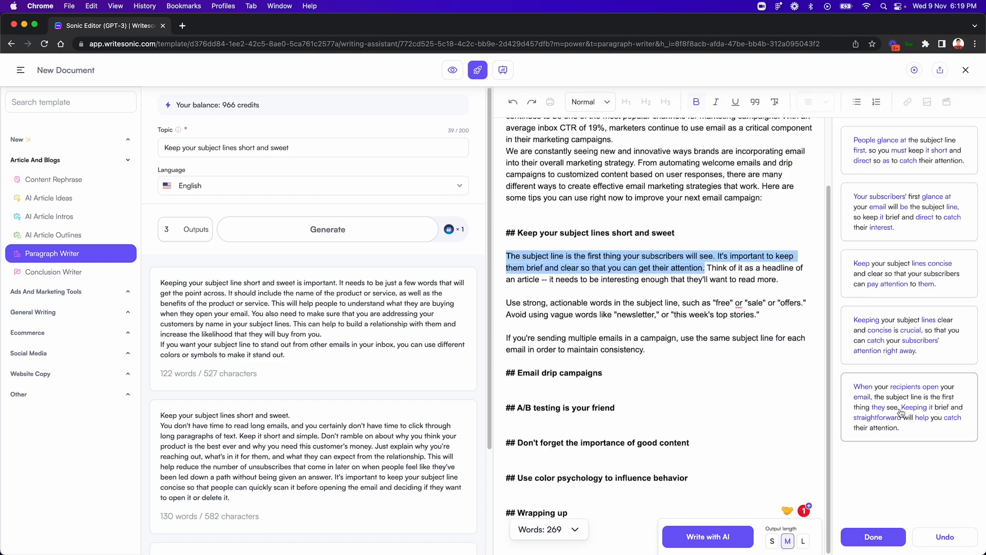
pyautogui.click(907, 406)
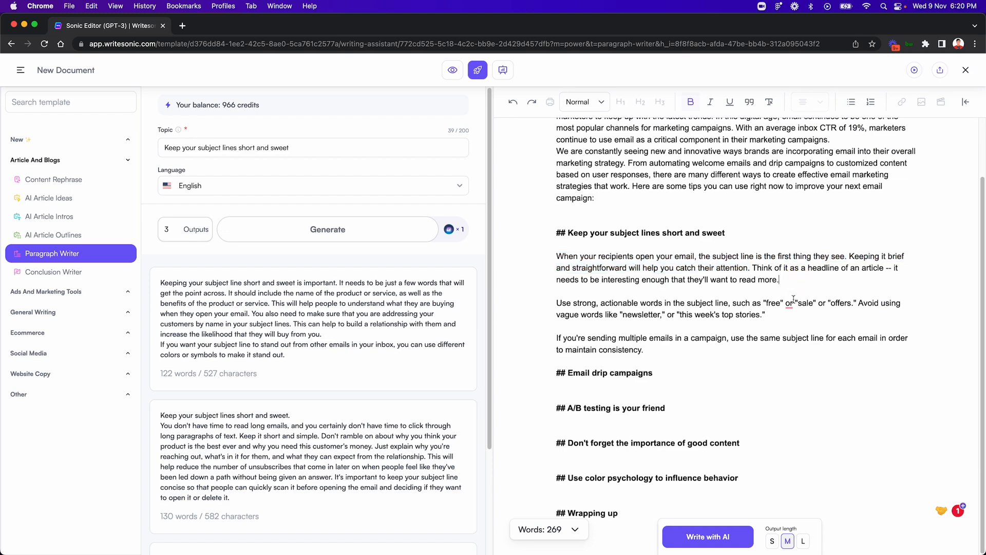
# Step: Content Rephrase the first tip's opening to 'The subject line is the first thing recipients see…' using the second output
pyautogui.moveTo(752, 267); pyautogui.dragTo(778, 280)
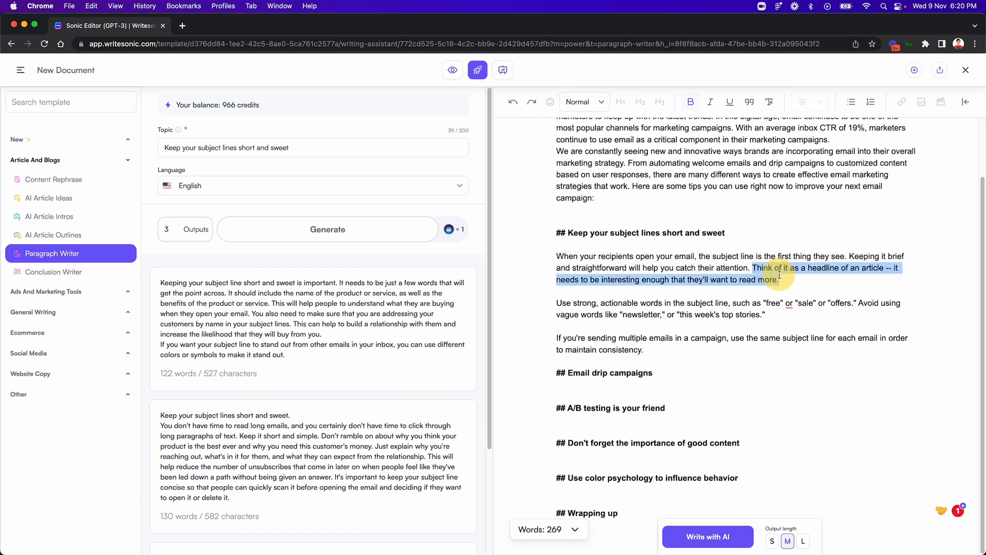
pyautogui.click(558, 256)
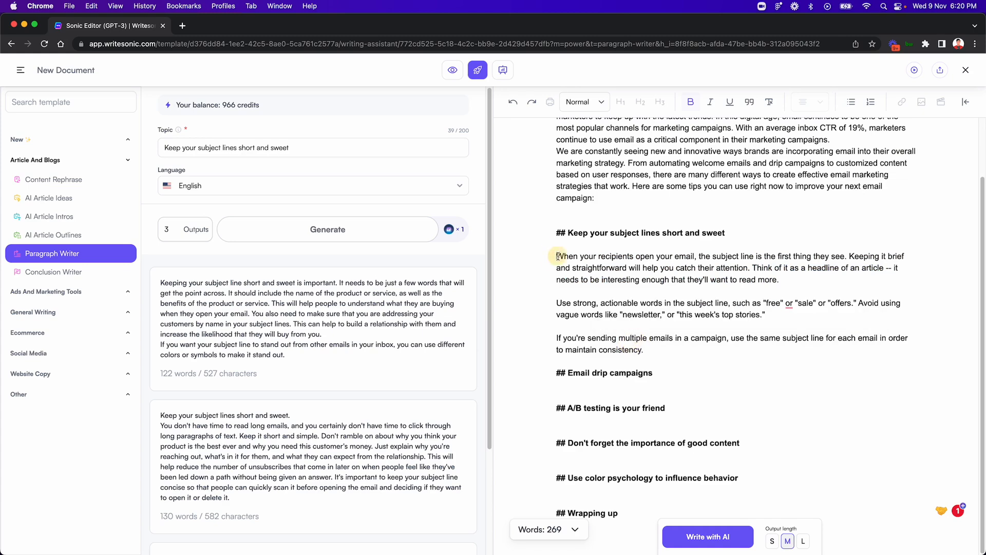
pyautogui.moveTo(557, 255); pyautogui.dragTo(749, 268)
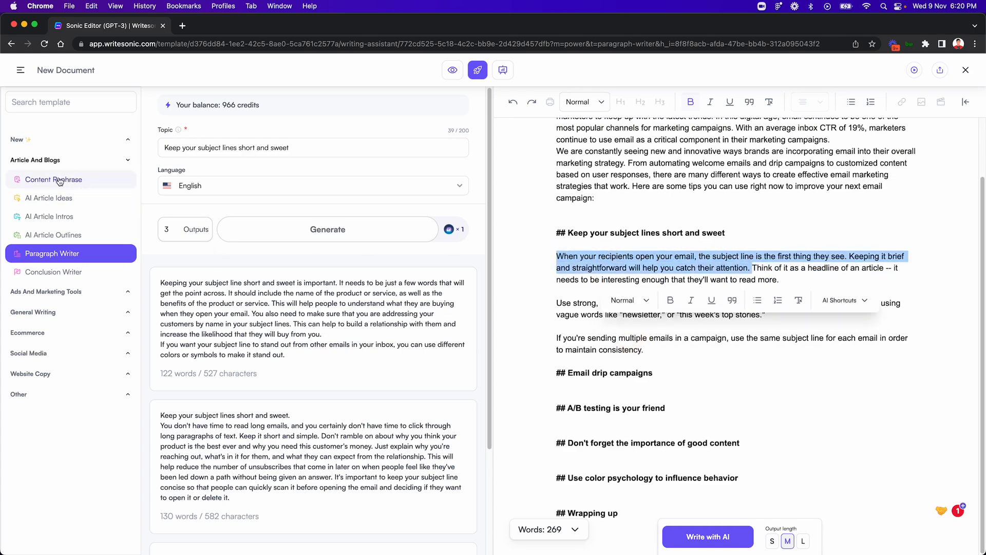
pyautogui.click(54, 179)
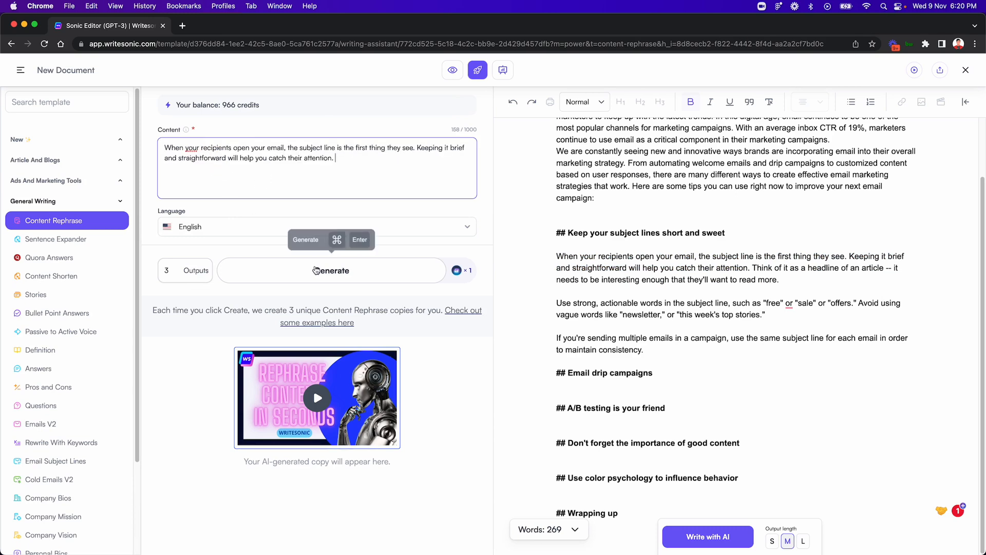
pyautogui.click(331, 271)
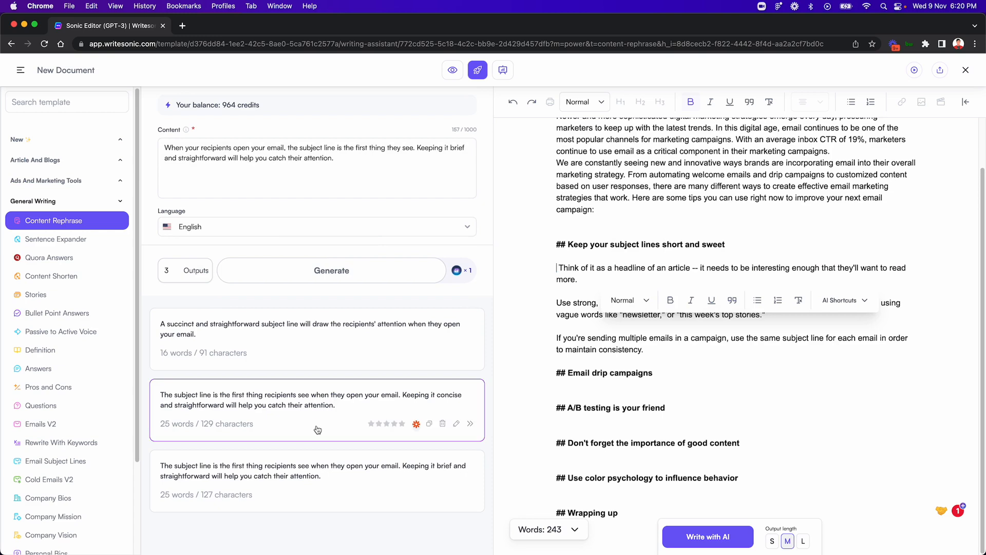
pyautogui.moveTo(324, 441)
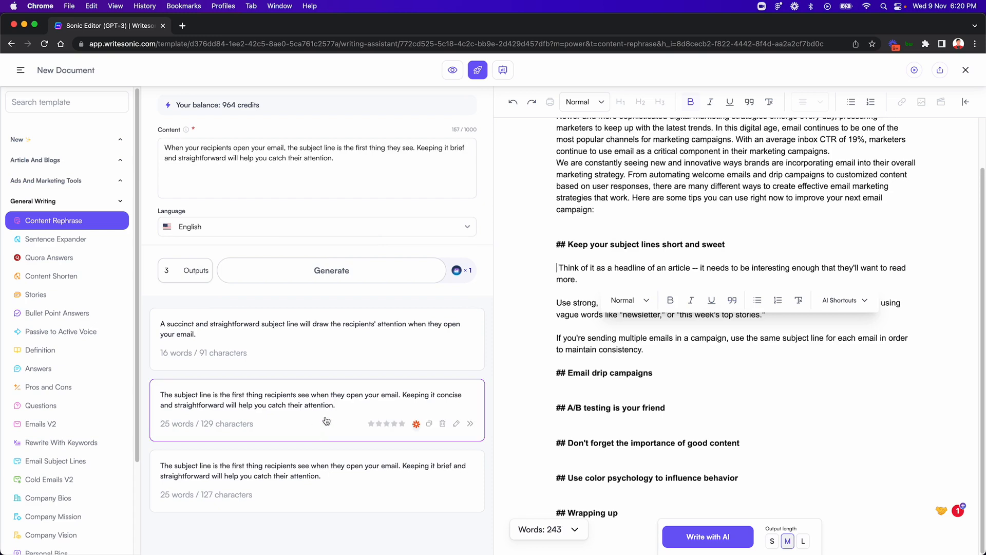
pyautogui.moveTo(469, 423)
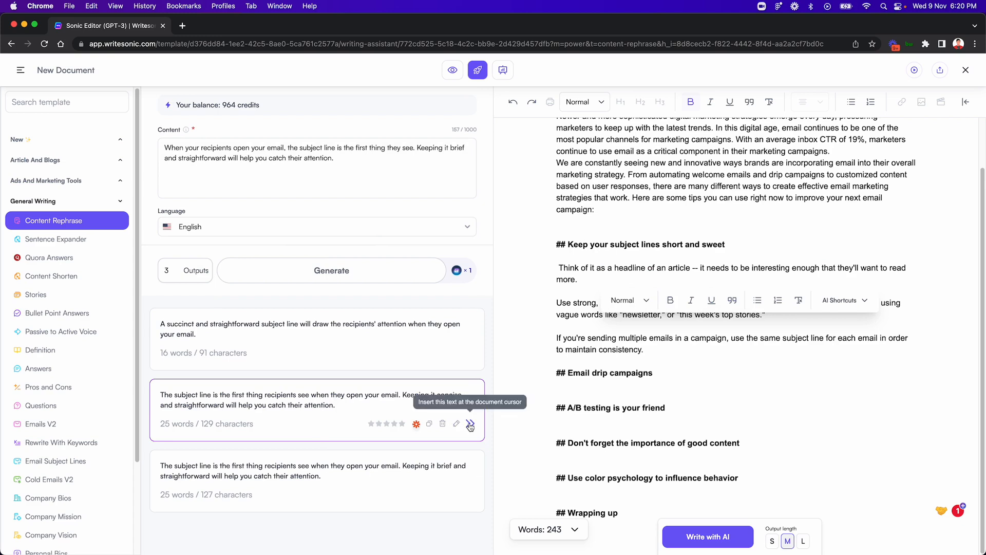
pyautogui.click(470, 424)
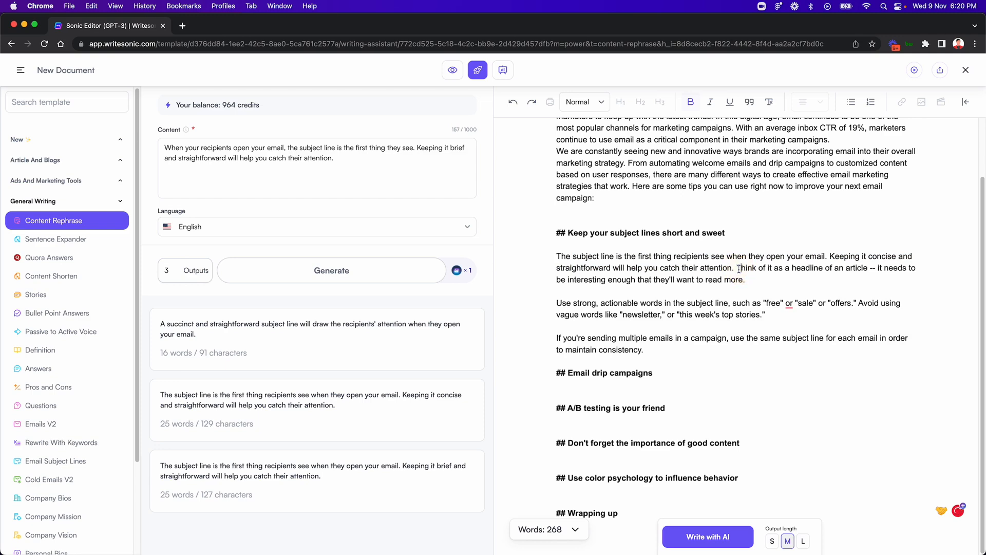
pyautogui.moveTo(692, 397)
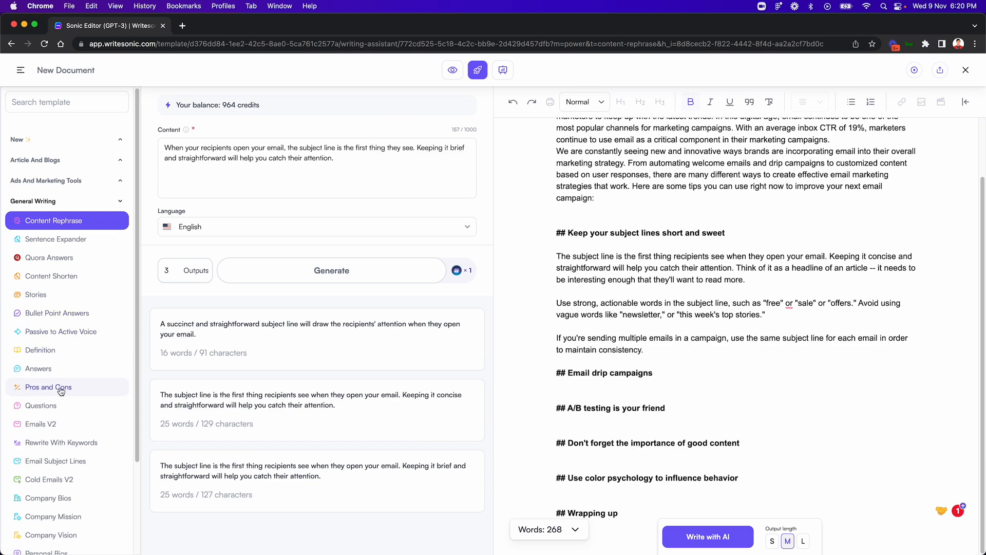
pyautogui.moveTo(59, 349)
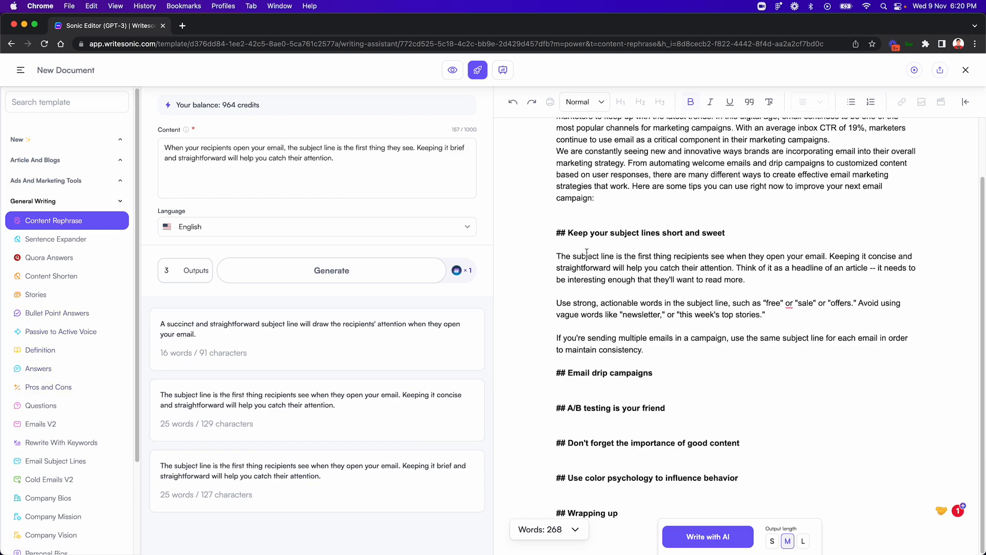
# Step: Switch the sidebar to the Definition template
pyautogui.scroll(-3)
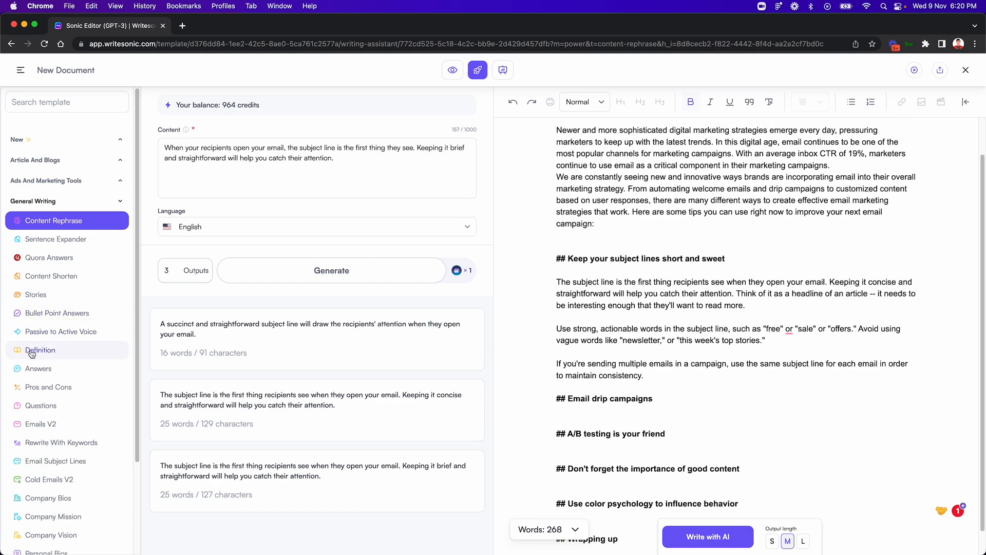
pyautogui.click(40, 349)
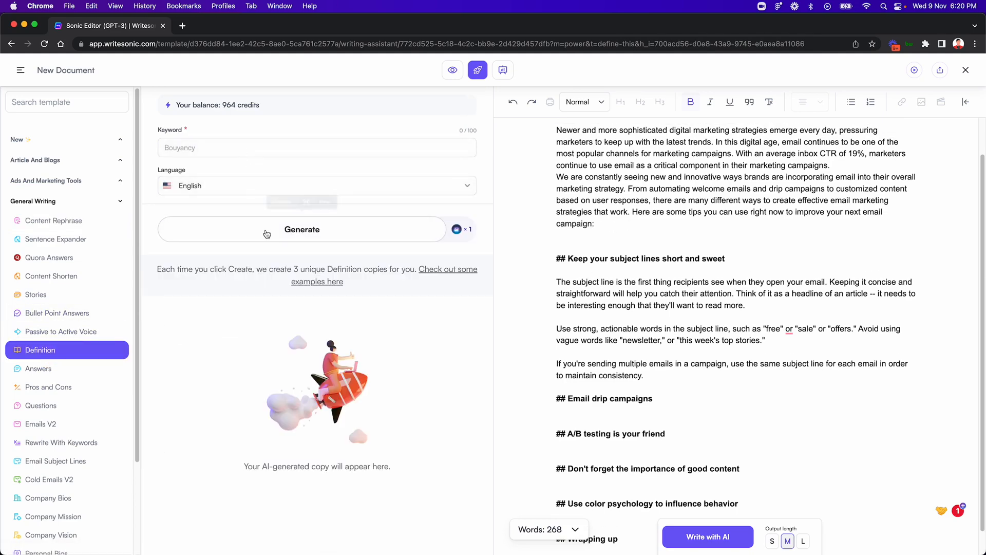
pyautogui.moveTo(214, 354)
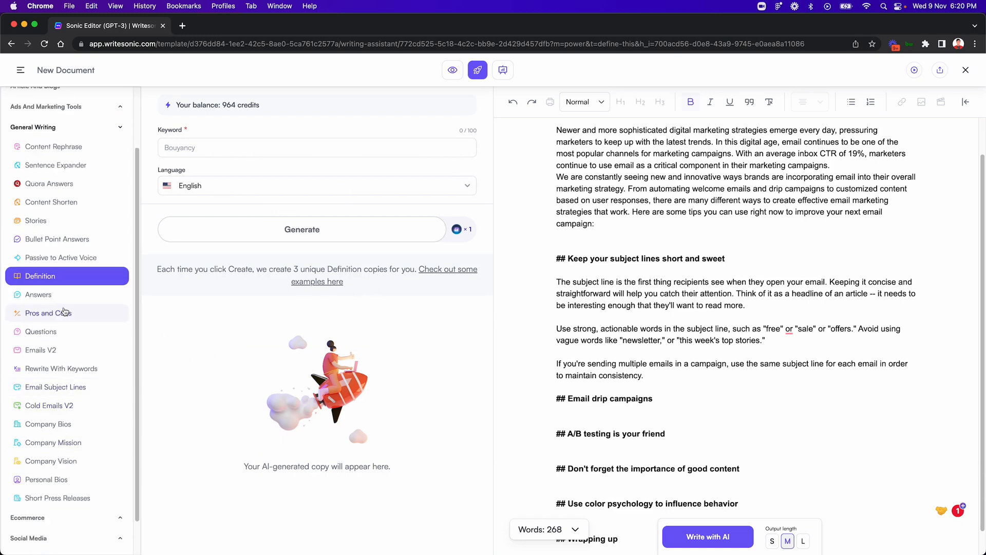
pyautogui.moveTo(69, 361)
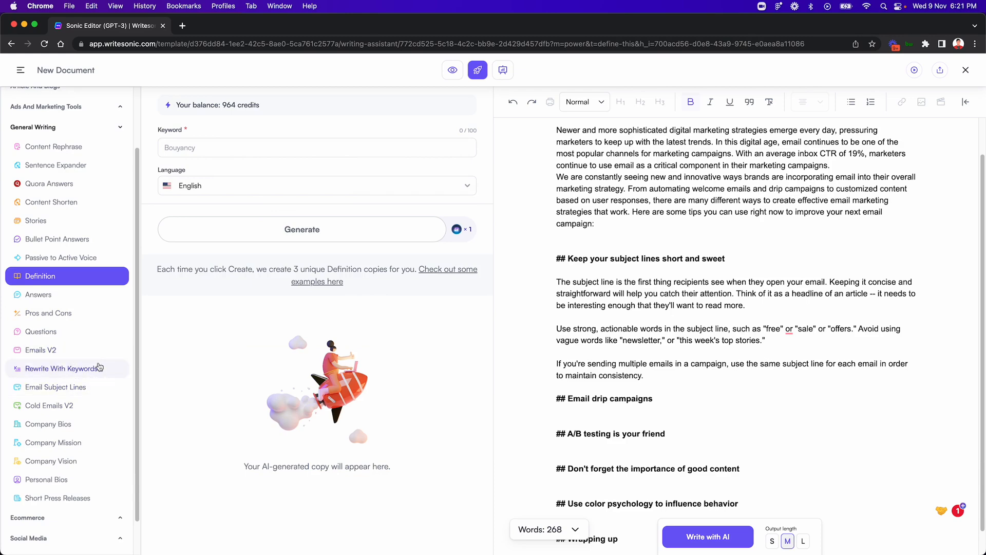
# Step: Convert the consistency tip to active voice and fill the Email drip campaigns section with Write with AI
pyautogui.click(61, 256)
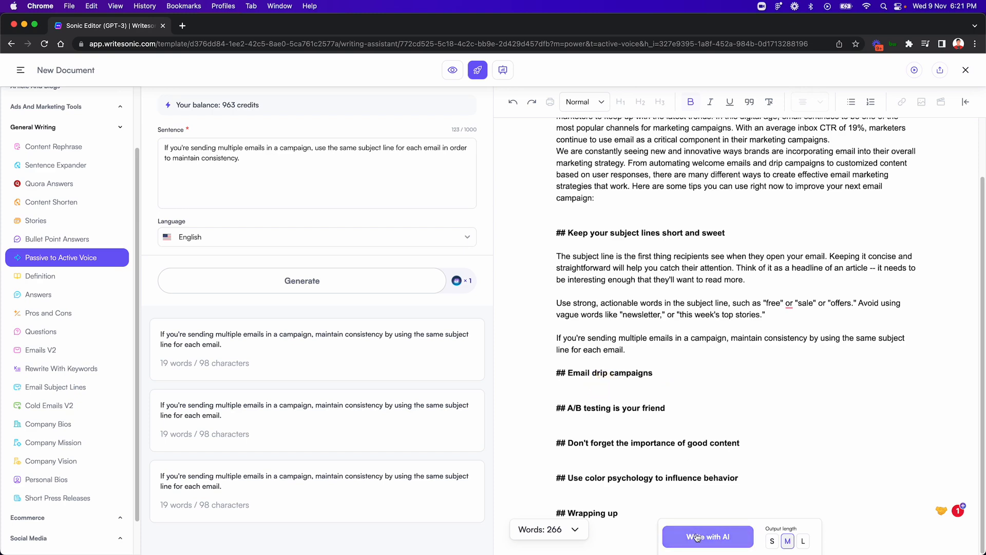
pyautogui.click(556, 385)
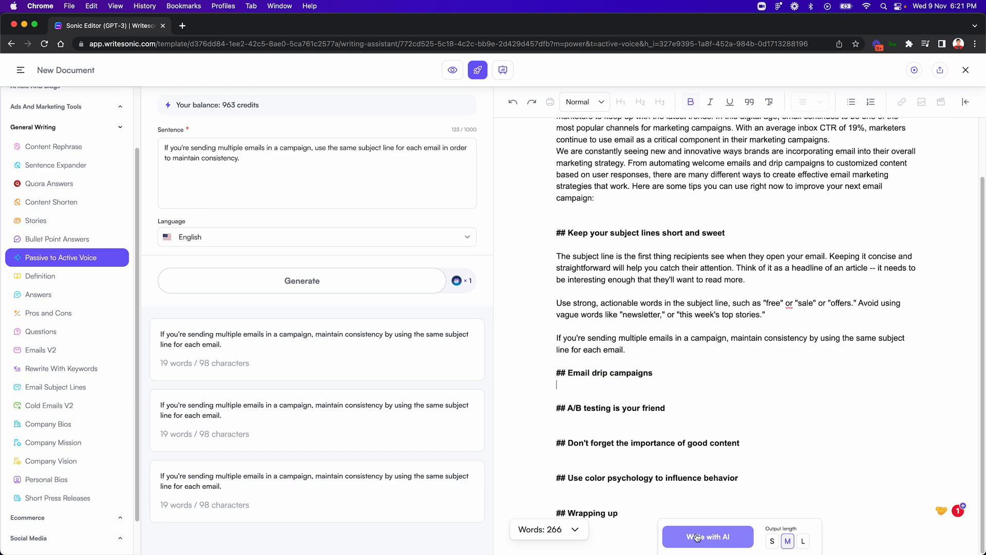
pyautogui.click(53, 271)
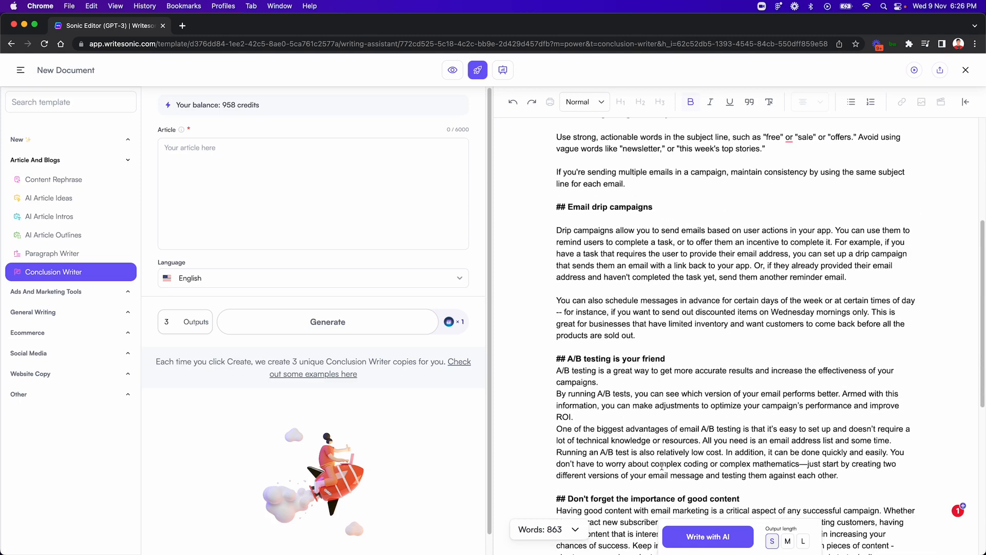
pyautogui.moveTo(51, 253)
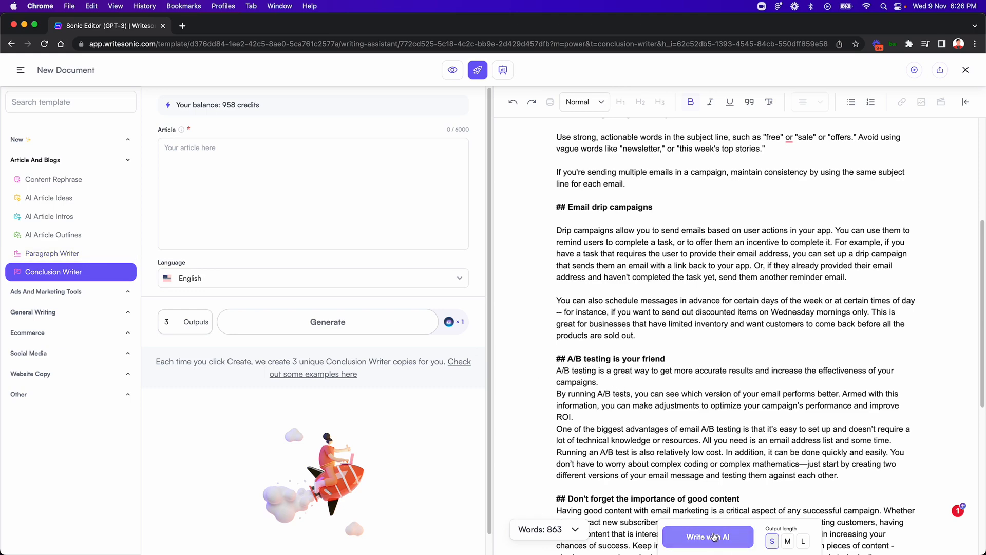
pyautogui.moveTo(721, 536)
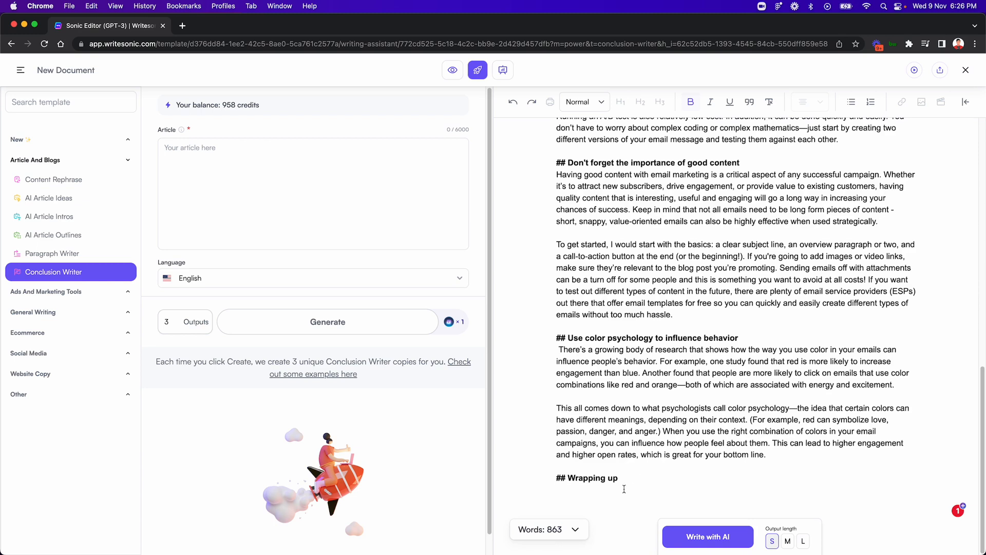
pyautogui.moveTo(622, 485)
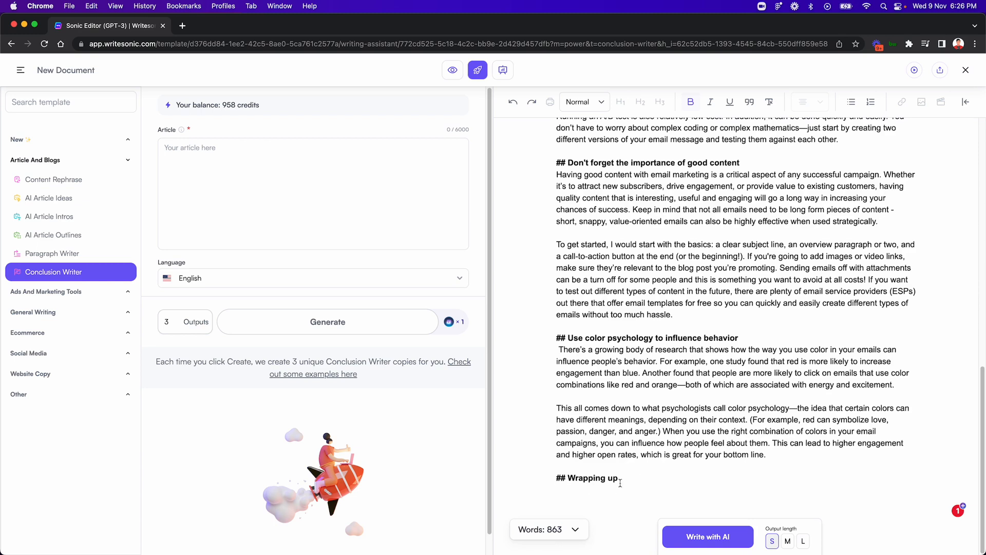
pyautogui.moveTo(85, 279)
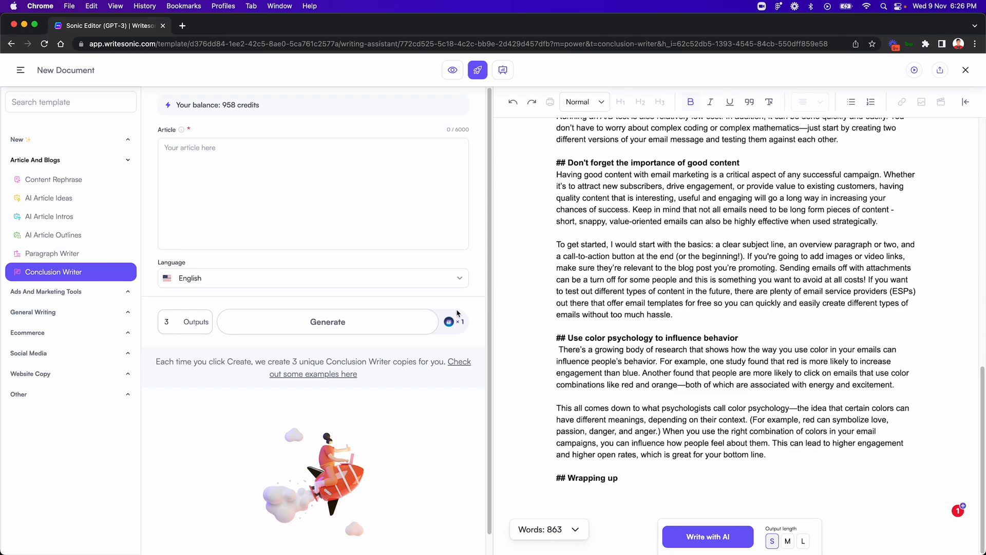
# Step: Generate conclusion drafts in Conclusion Writer from the selected article text
pyautogui.moveTo(579, 245); pyautogui.dragTo(765, 454)
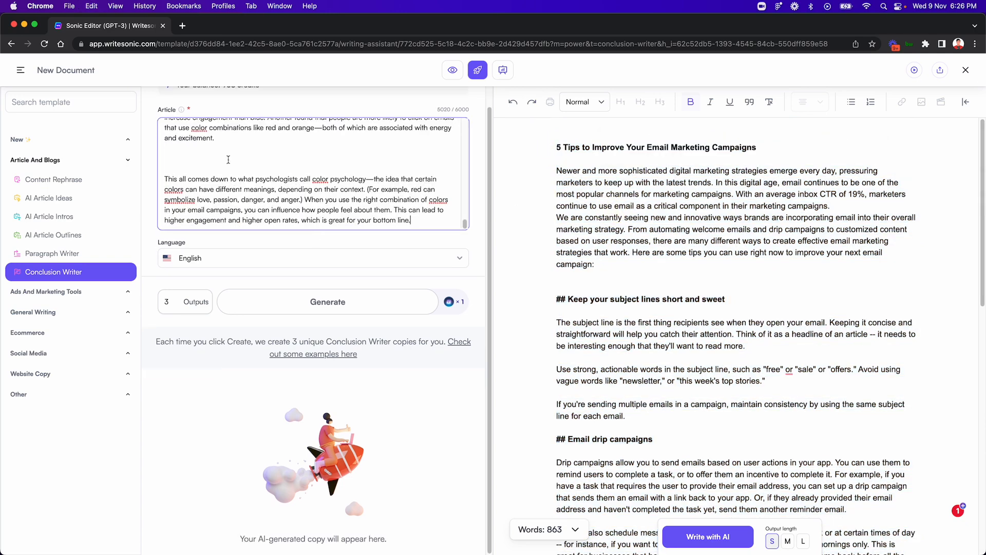
pyautogui.click(327, 301)
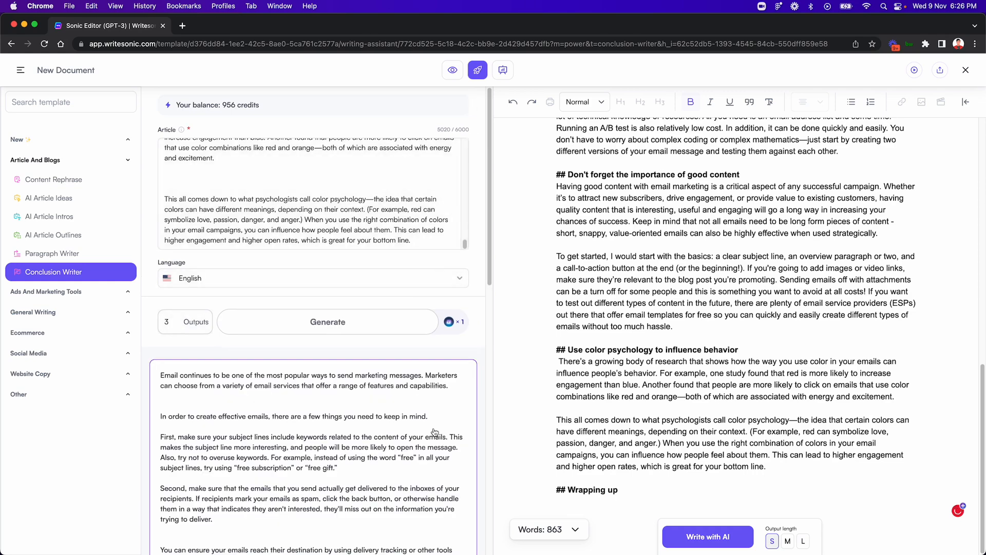
pyautogui.scroll(-3)
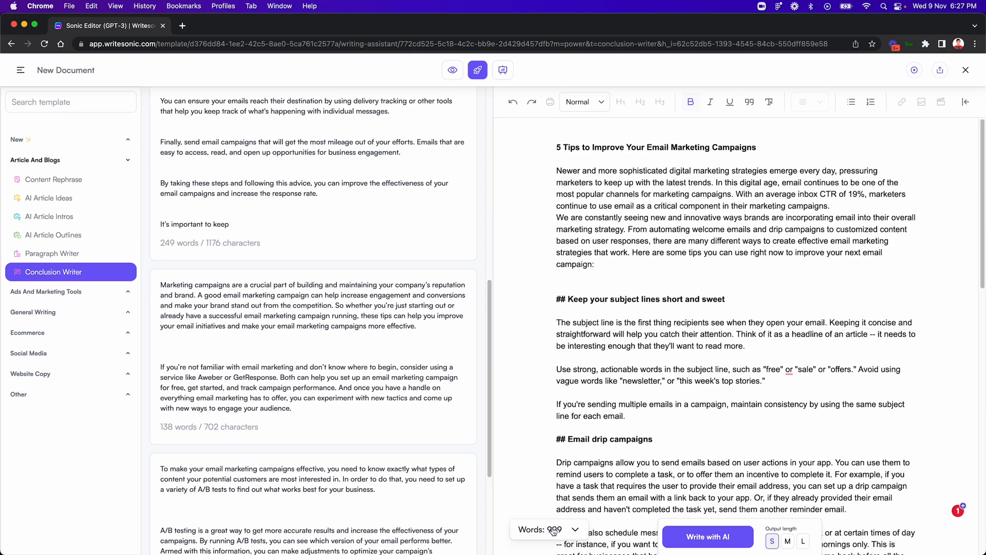
pyautogui.click(547, 528)
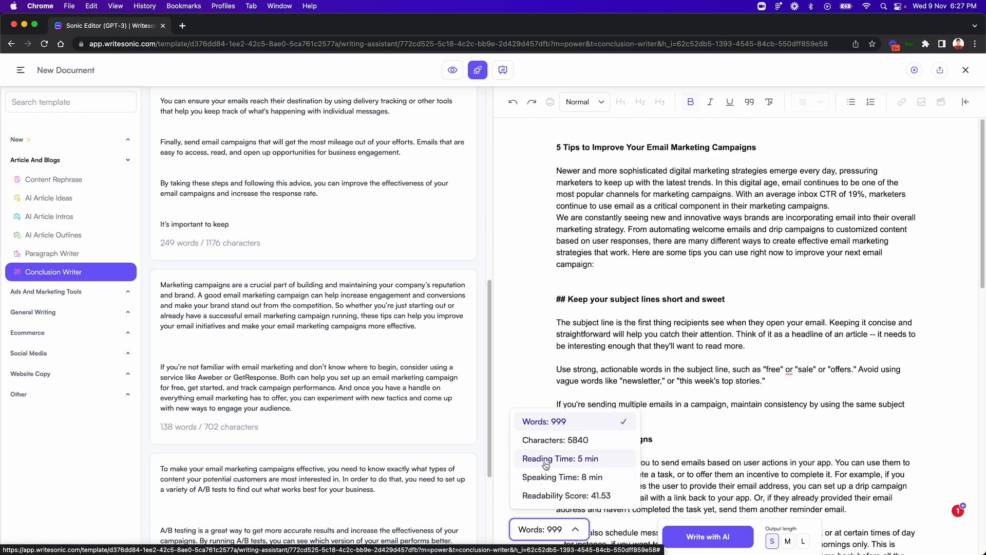
pyautogui.moveTo(573, 477)
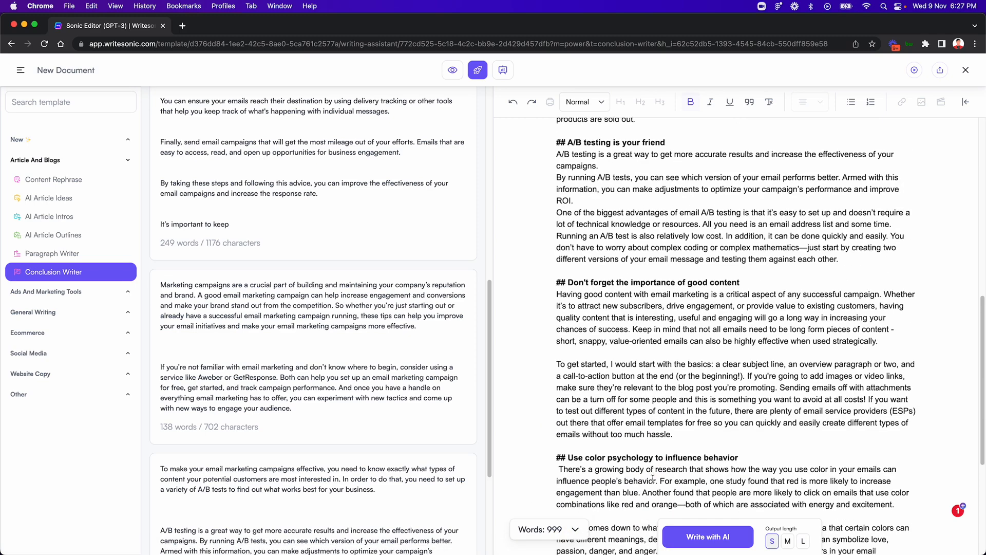
pyautogui.scroll(-3)
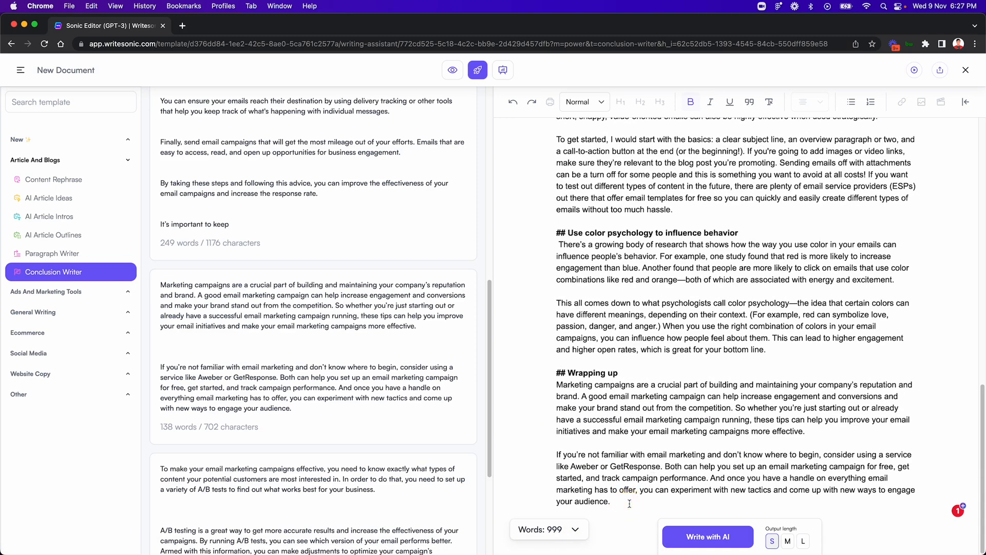
pyautogui.scroll(-3)
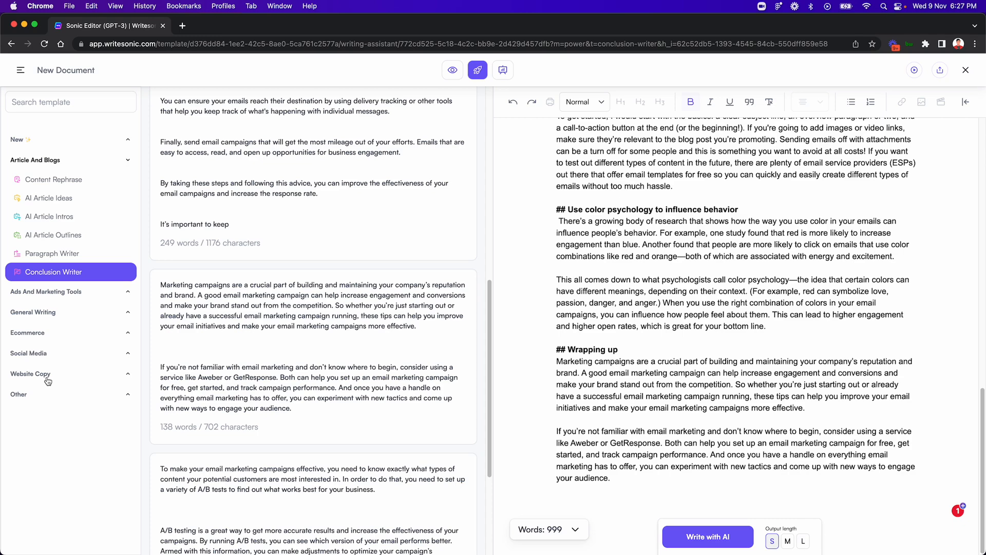
# Step: Generate SEO Meta Tags (Blog Post) for the title 'Email Market' via the 'seo' template search
pyautogui.click(30, 374)
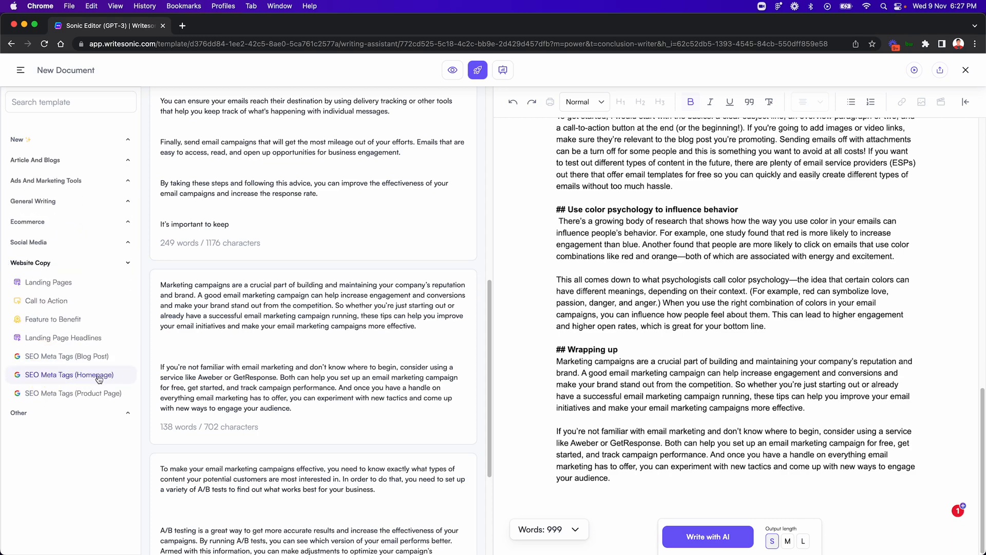
pyautogui.write('seo me')
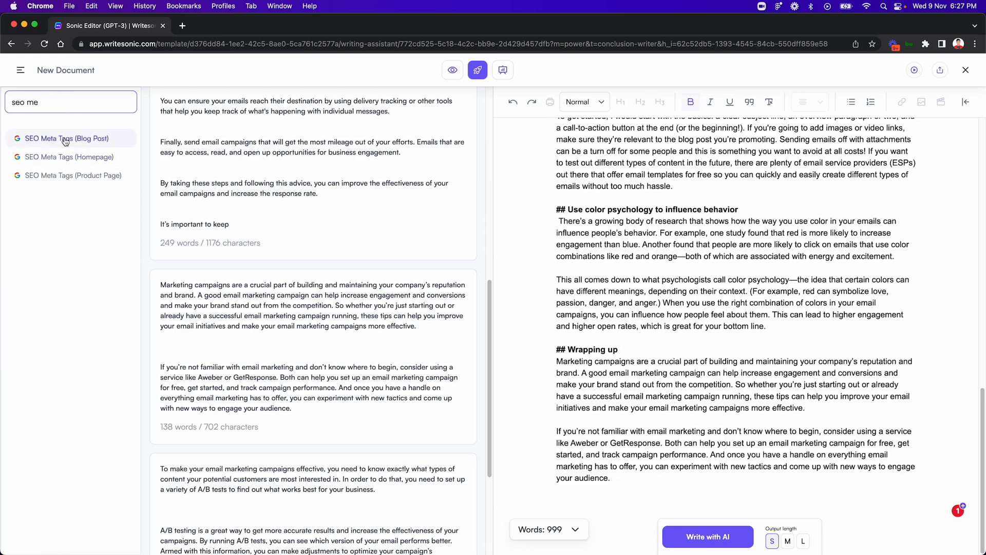
pyautogui.click(68, 138)
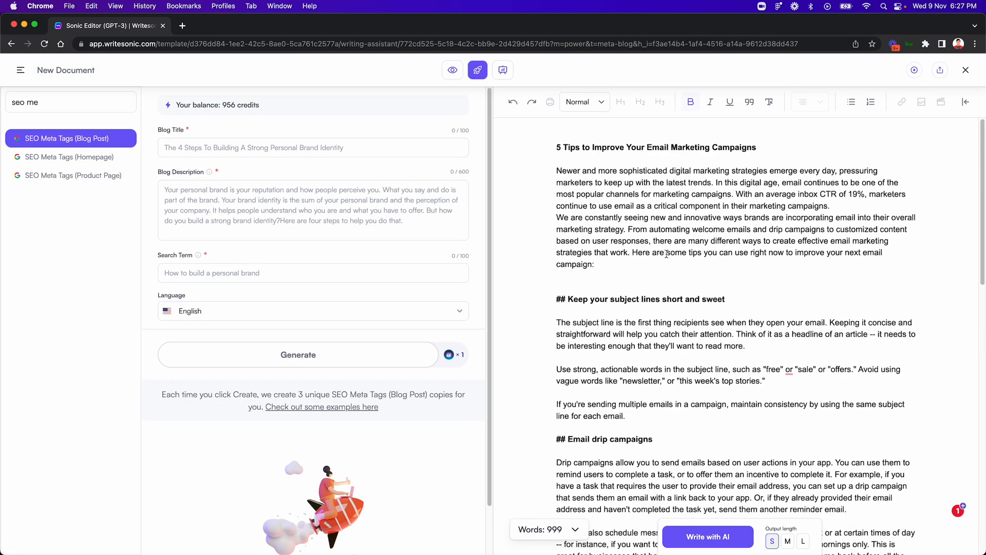
pyautogui.click(312, 147)
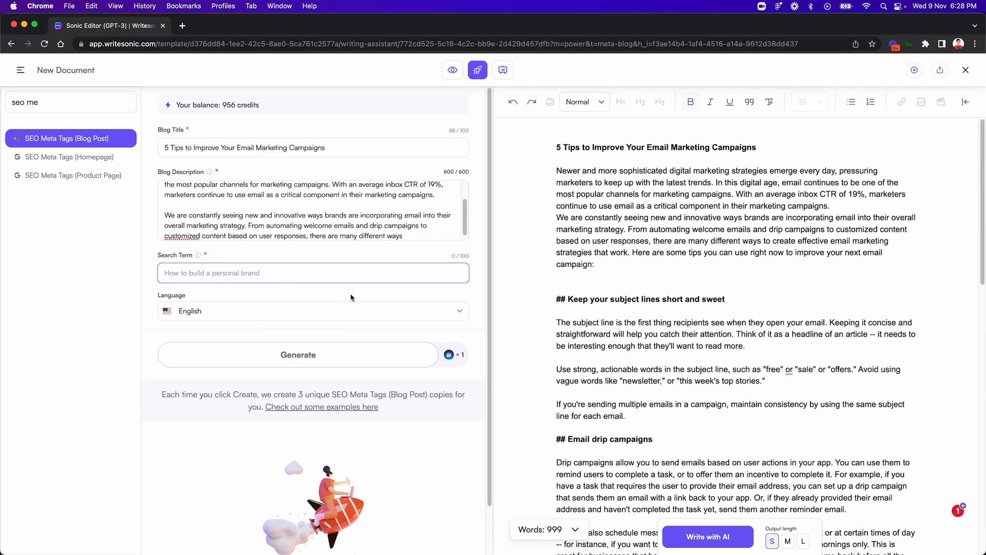
pyautogui.write('Email Marketing Tips')
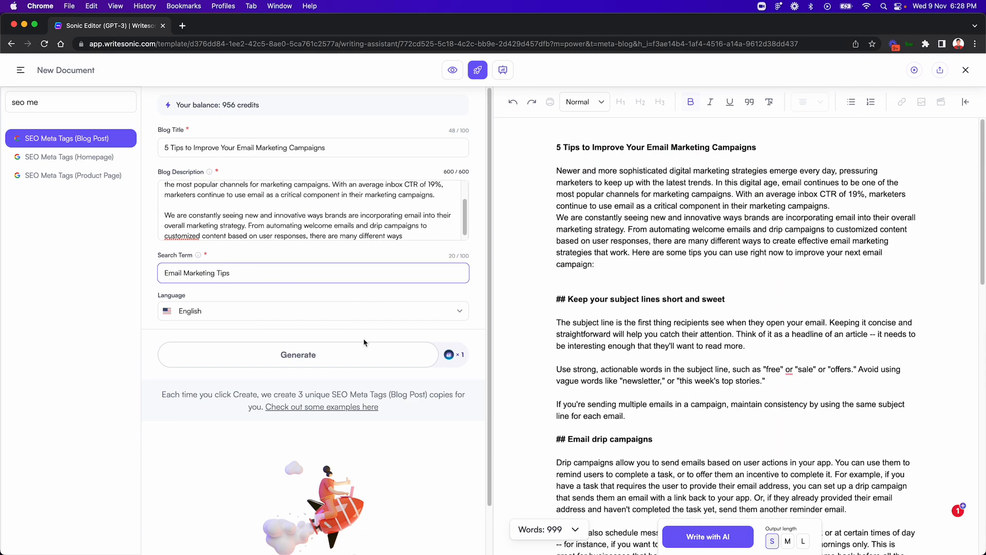
pyautogui.click(298, 354)
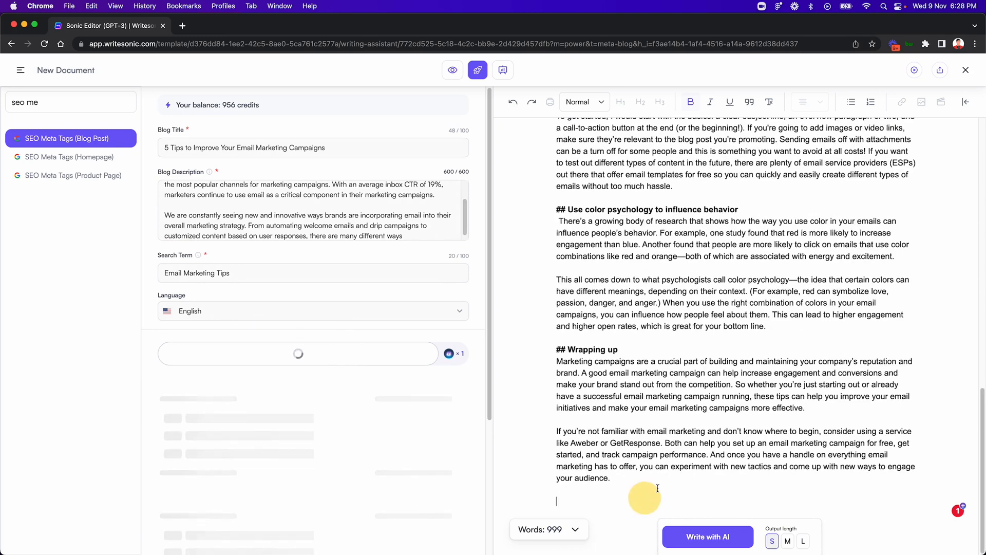
# Step: Add an 'SEO Meta Tags' heading after the conclusion for the generated tags
pyautogui.click(298, 353)
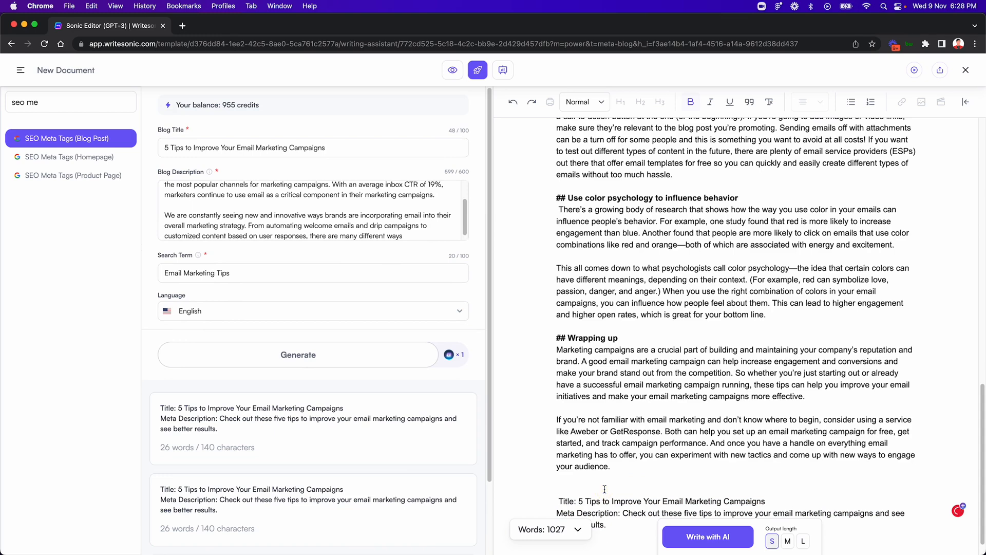
pyautogui.write('S')
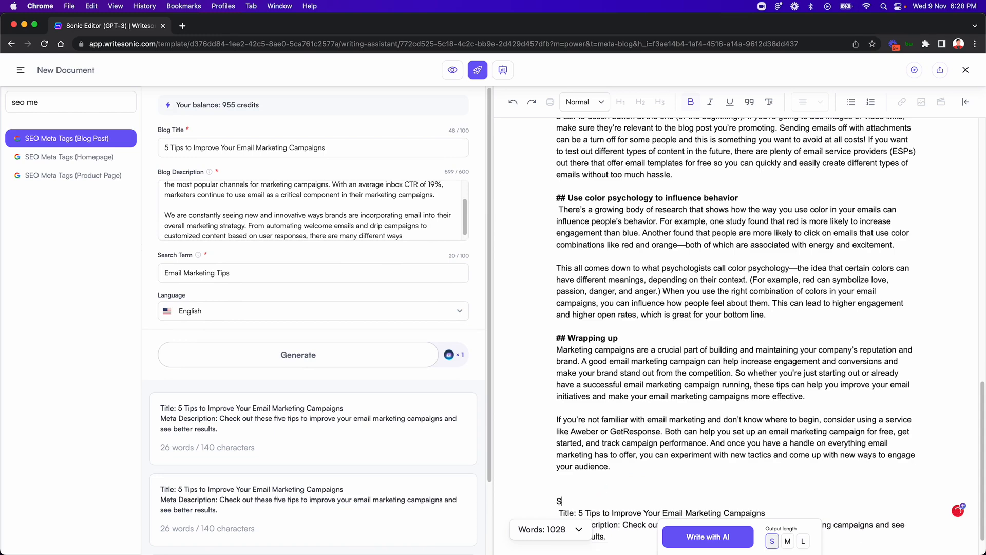
pyautogui.write('EO Meta Tags')
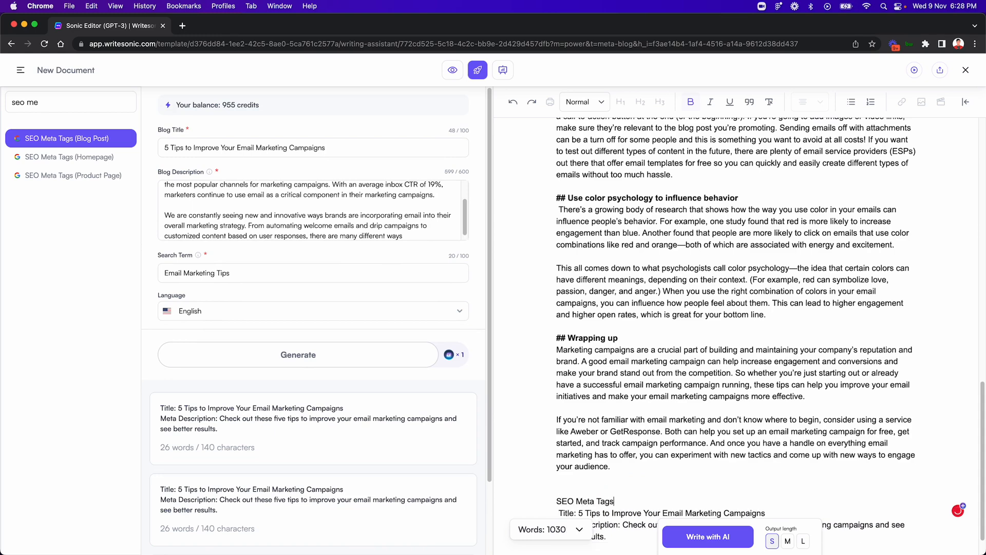
pyautogui.scroll(-3)
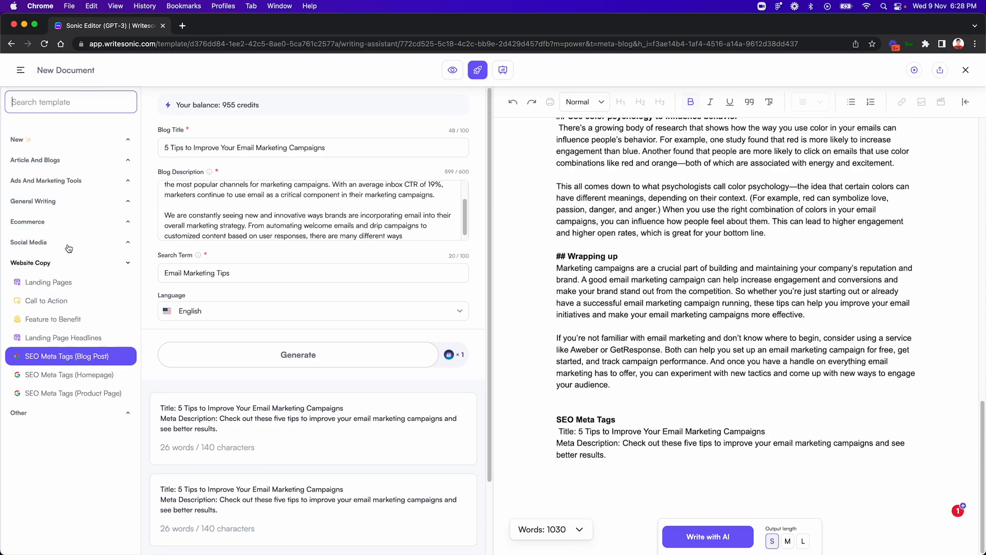
# Step: Expand the Social Media template category showing Instagram Captions and Tweet Generator
pyautogui.click(27, 241)
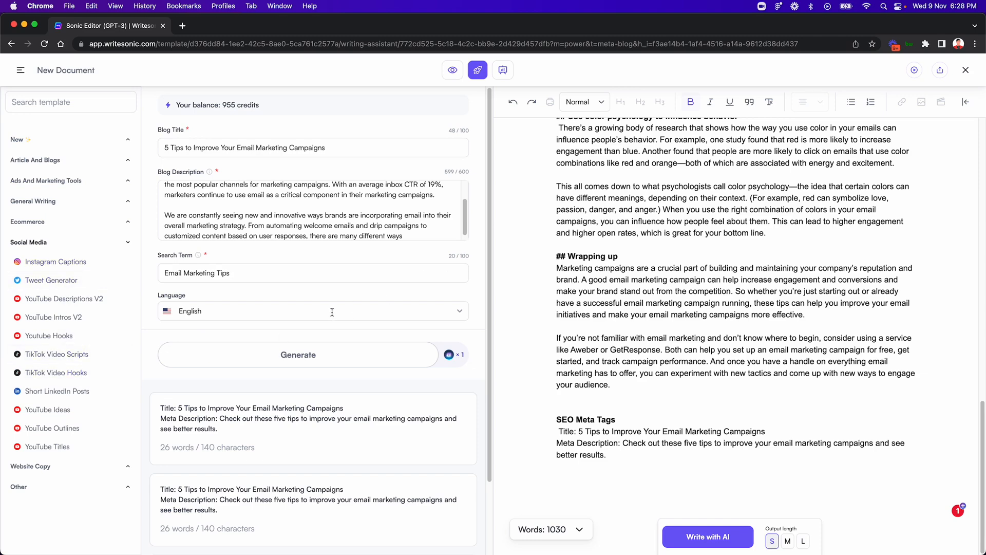
pyautogui.moveTo(443, 333)
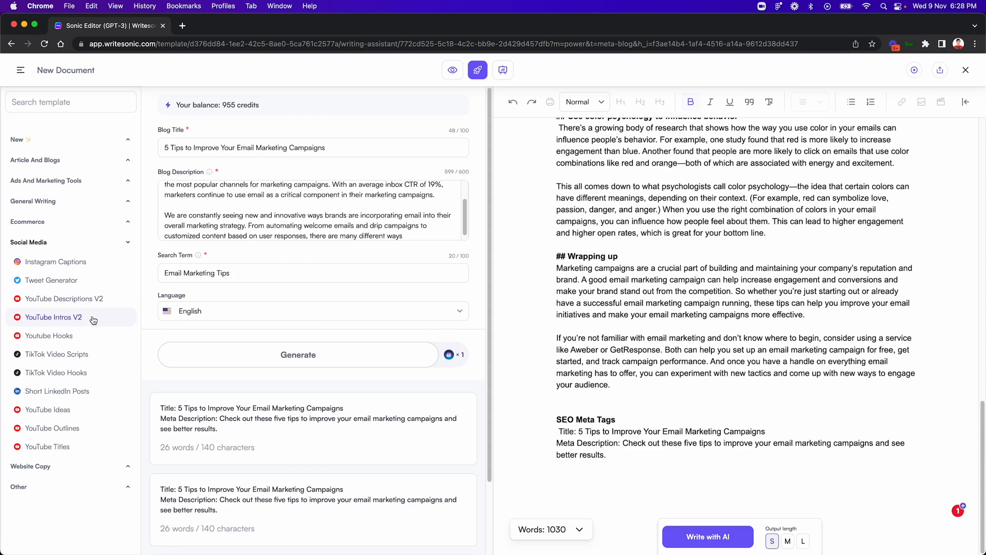
pyautogui.moveTo(487, 203)
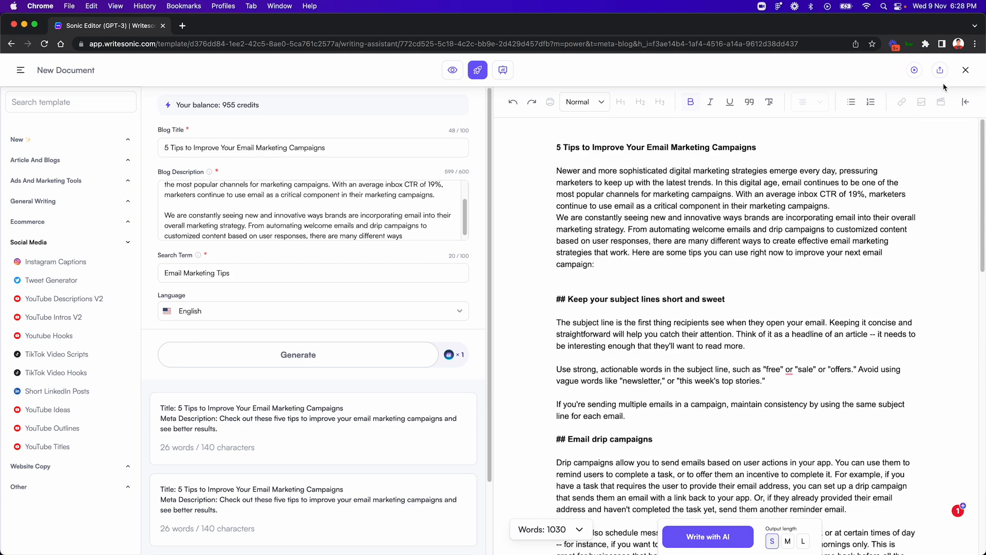
pyautogui.moveTo(940, 70)
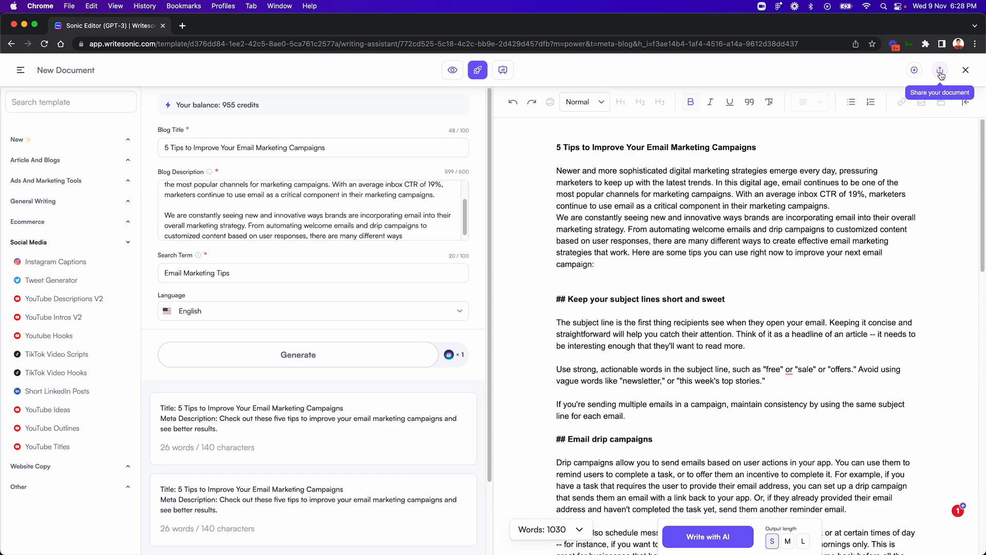
# Step: Turn on public link sharing and copy the article's public link from the Share menu
pyautogui.click(940, 70)
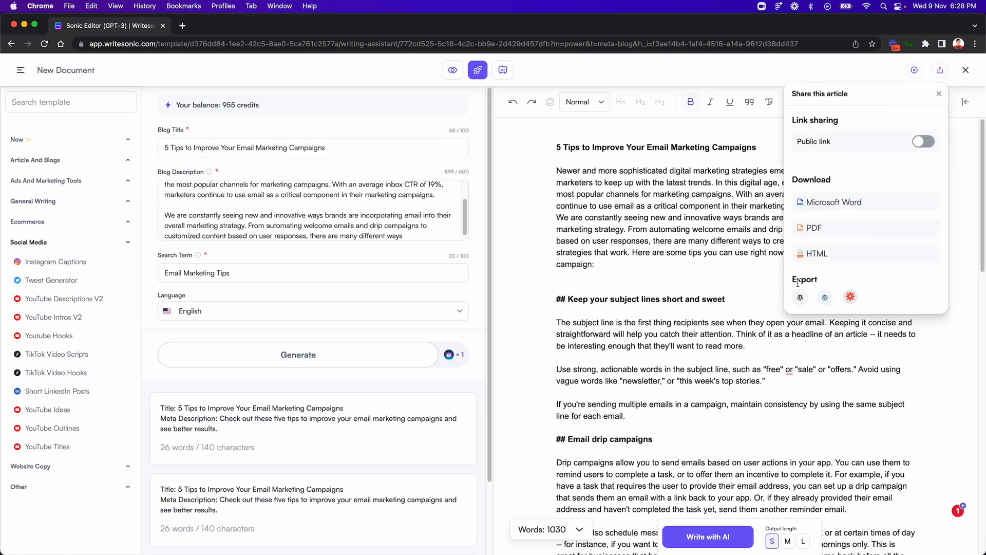
pyautogui.click(922, 141)
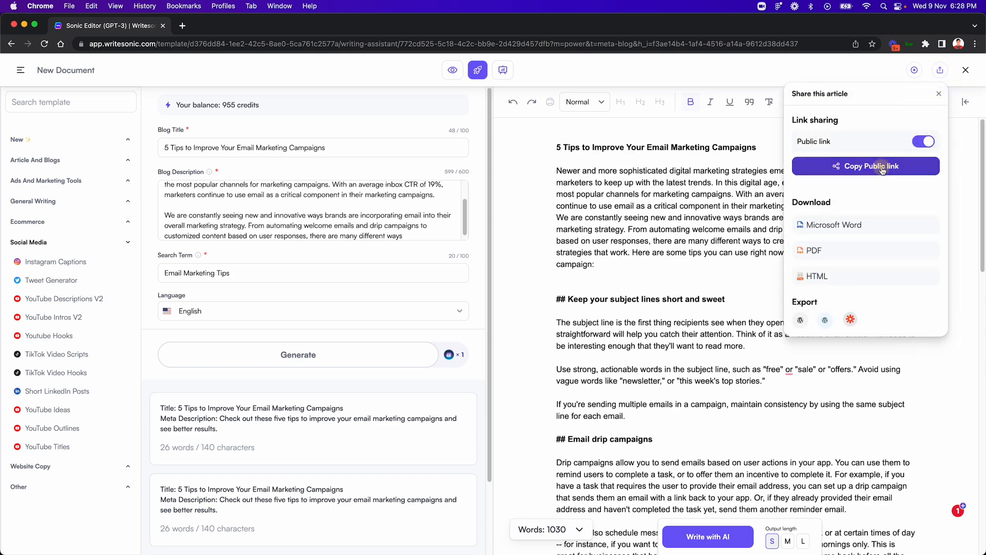
pyautogui.click(864, 166)
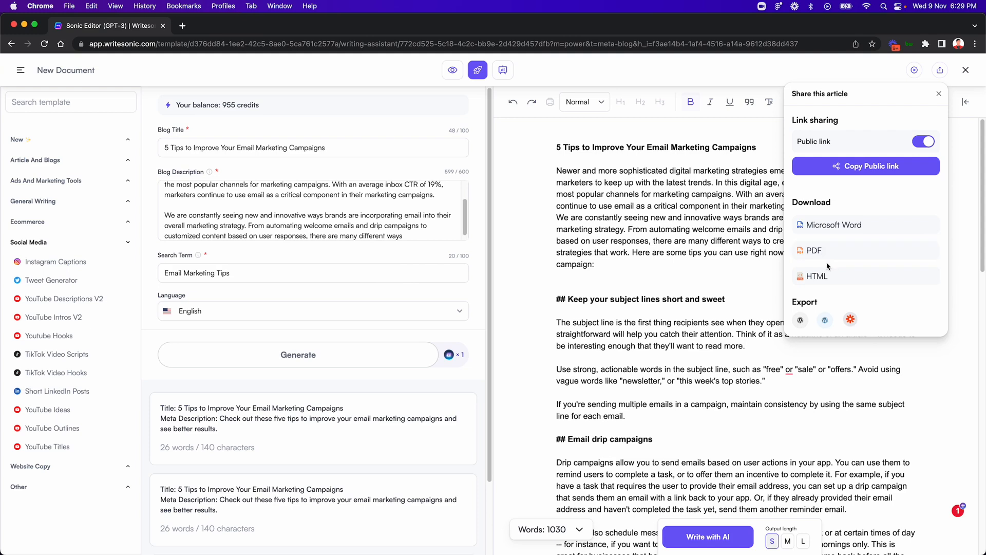
pyautogui.moveTo(825, 320)
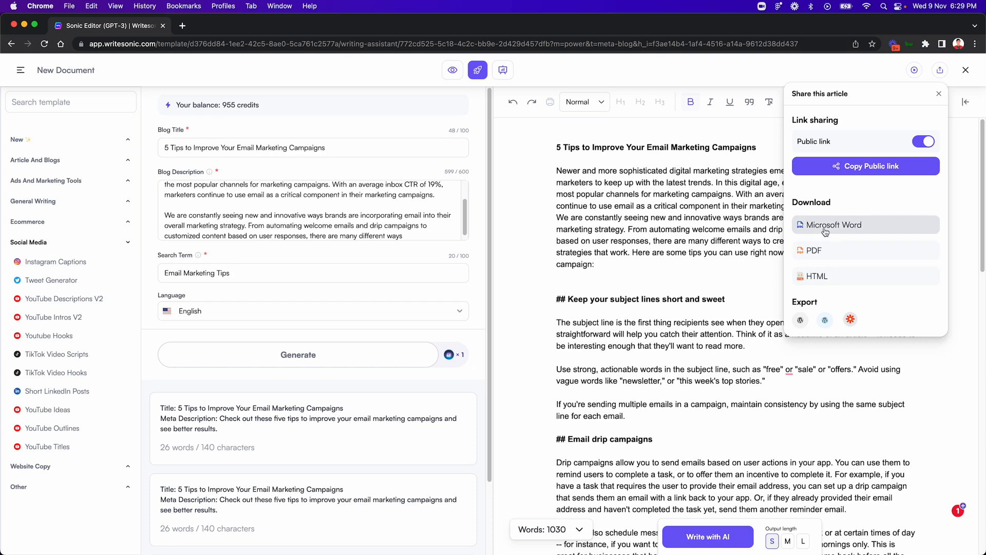
pyautogui.moveTo(836, 250)
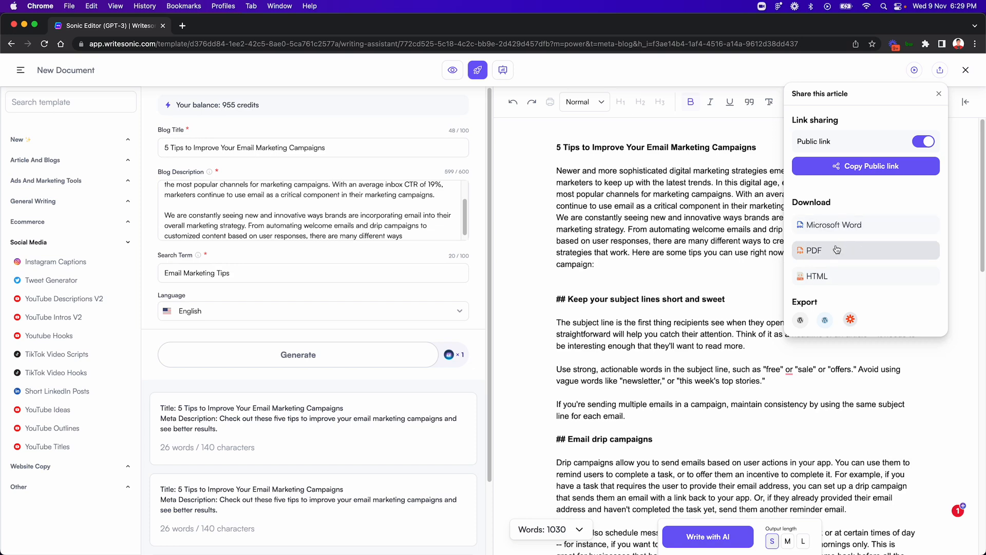